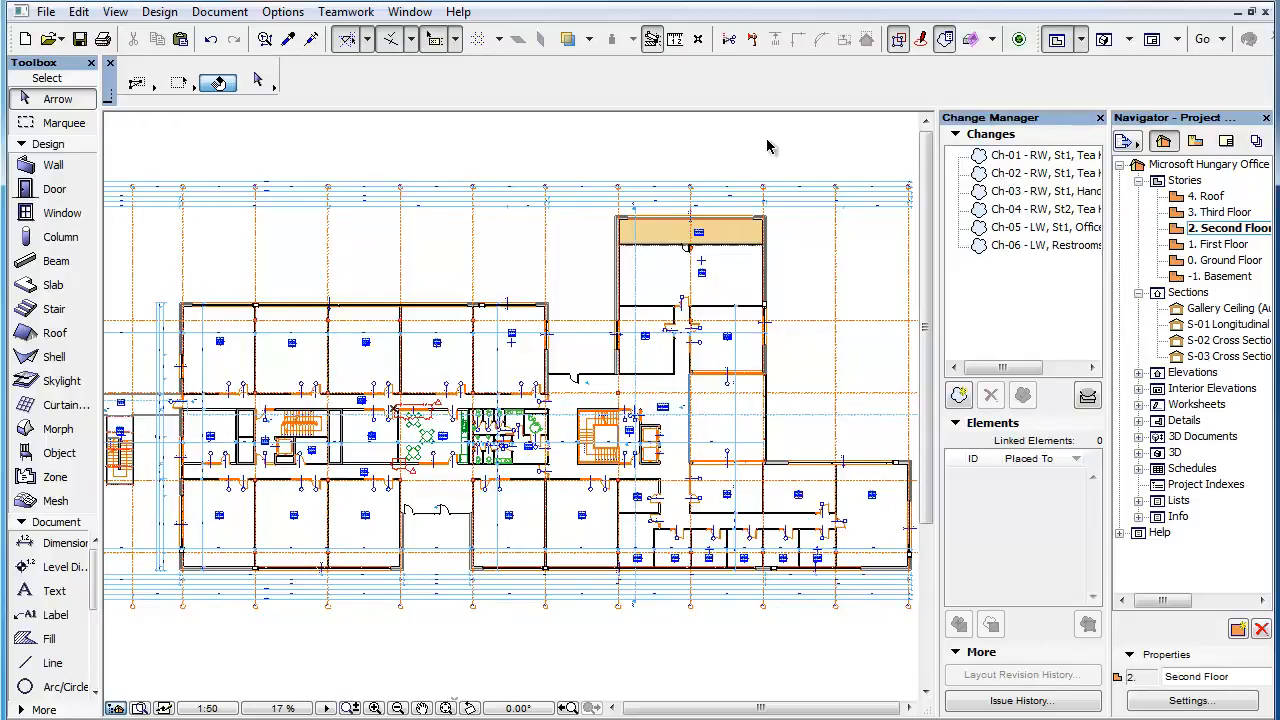
mouse_move(944, 62)
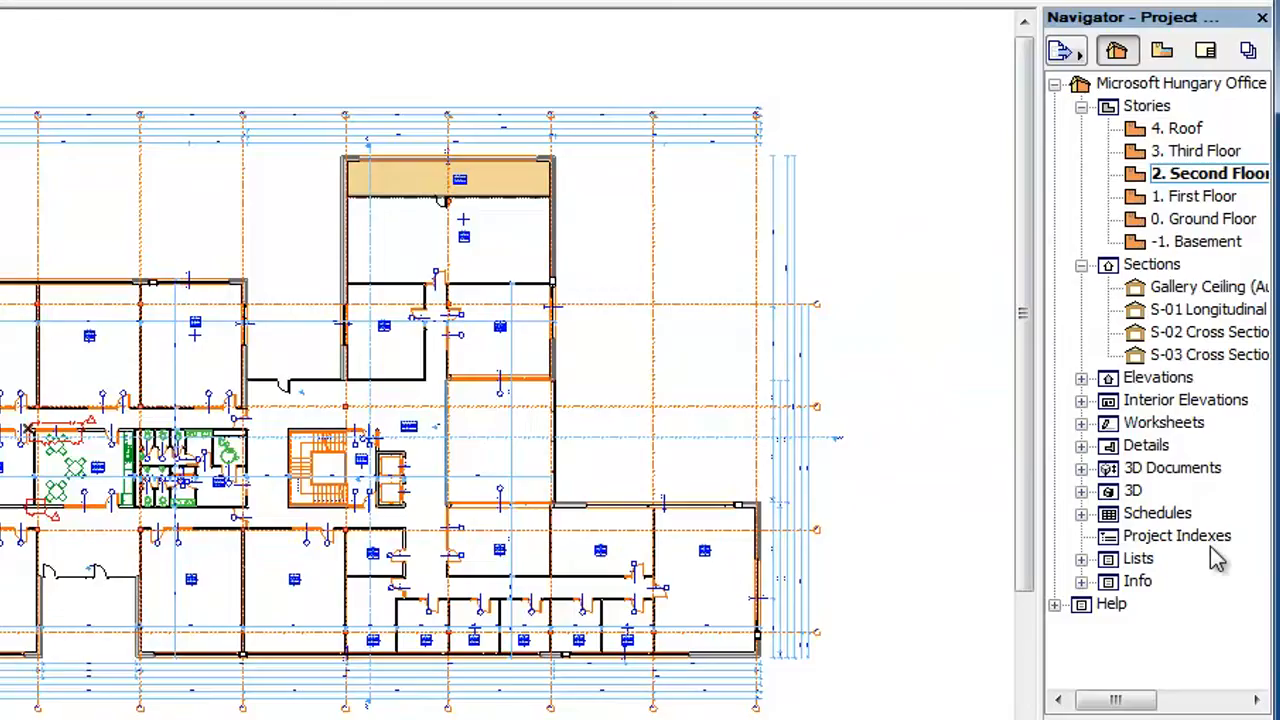
- Bring up the Project Indexes context options to start a new project index
right_click(1176, 536)
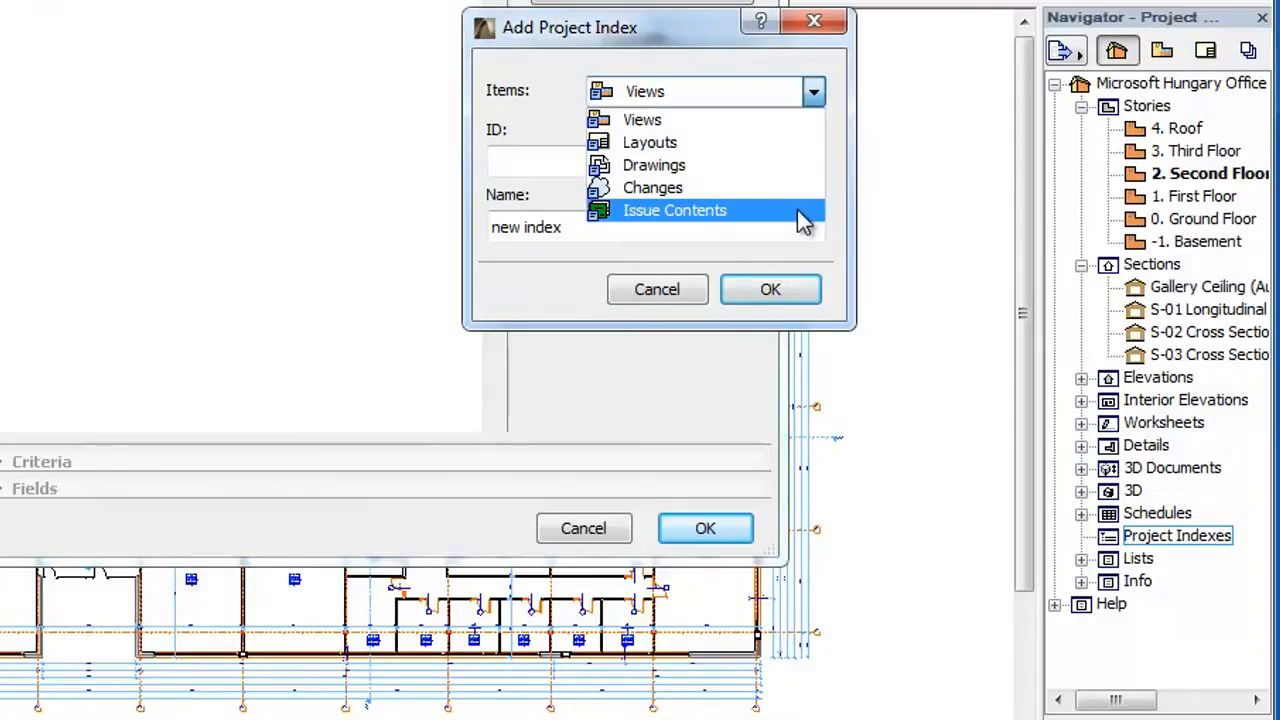
- Create an Issue Contents index named 'Issue History' and confirm it
left_click(672, 210)
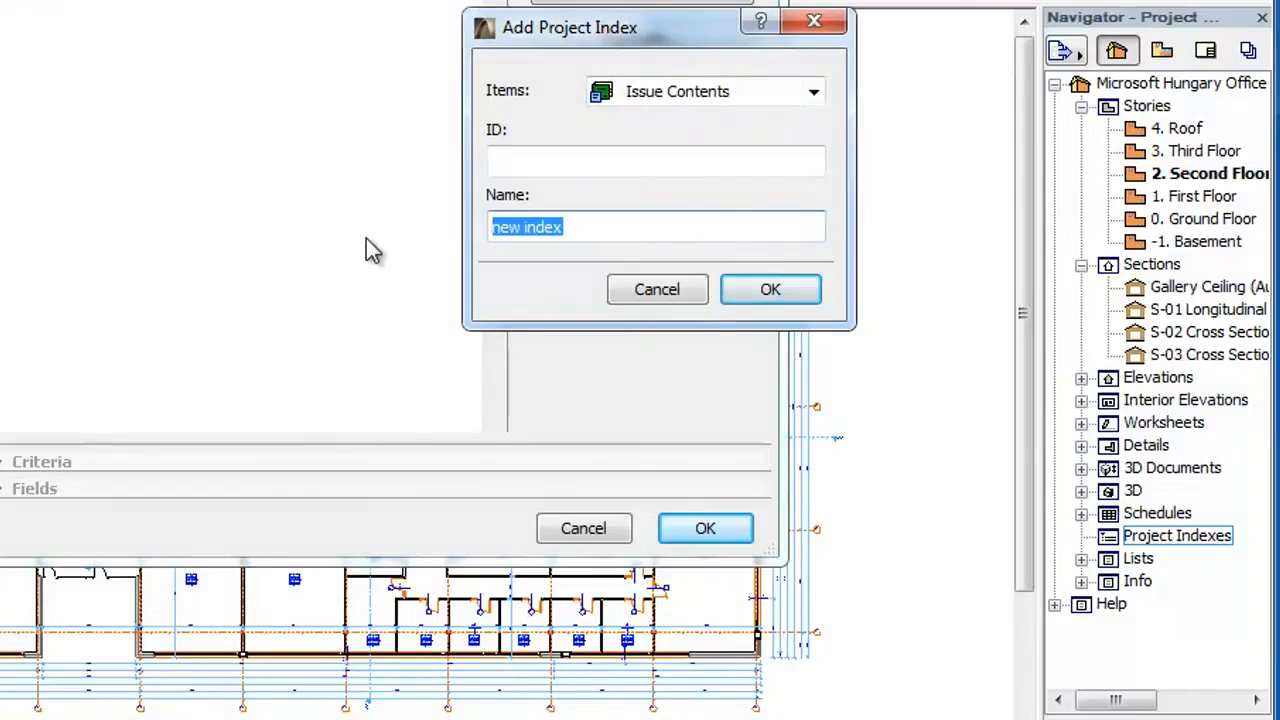
type("Issue History")
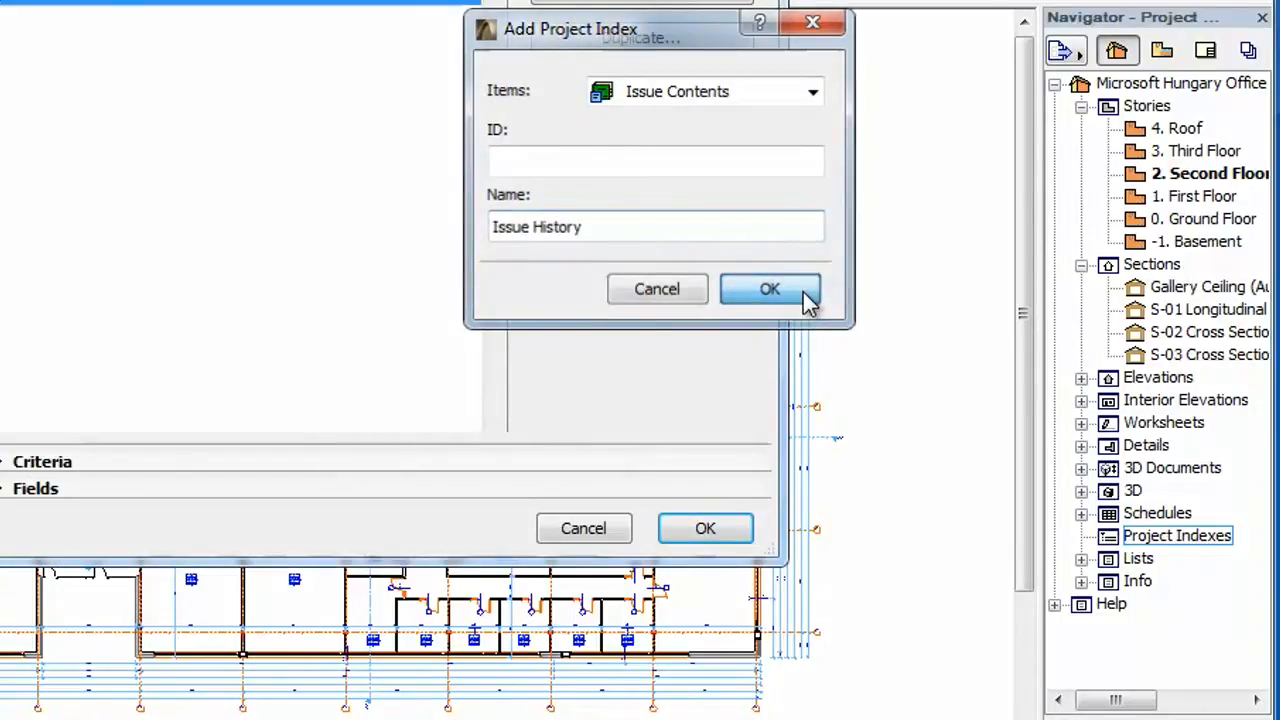
left_click(770, 288)
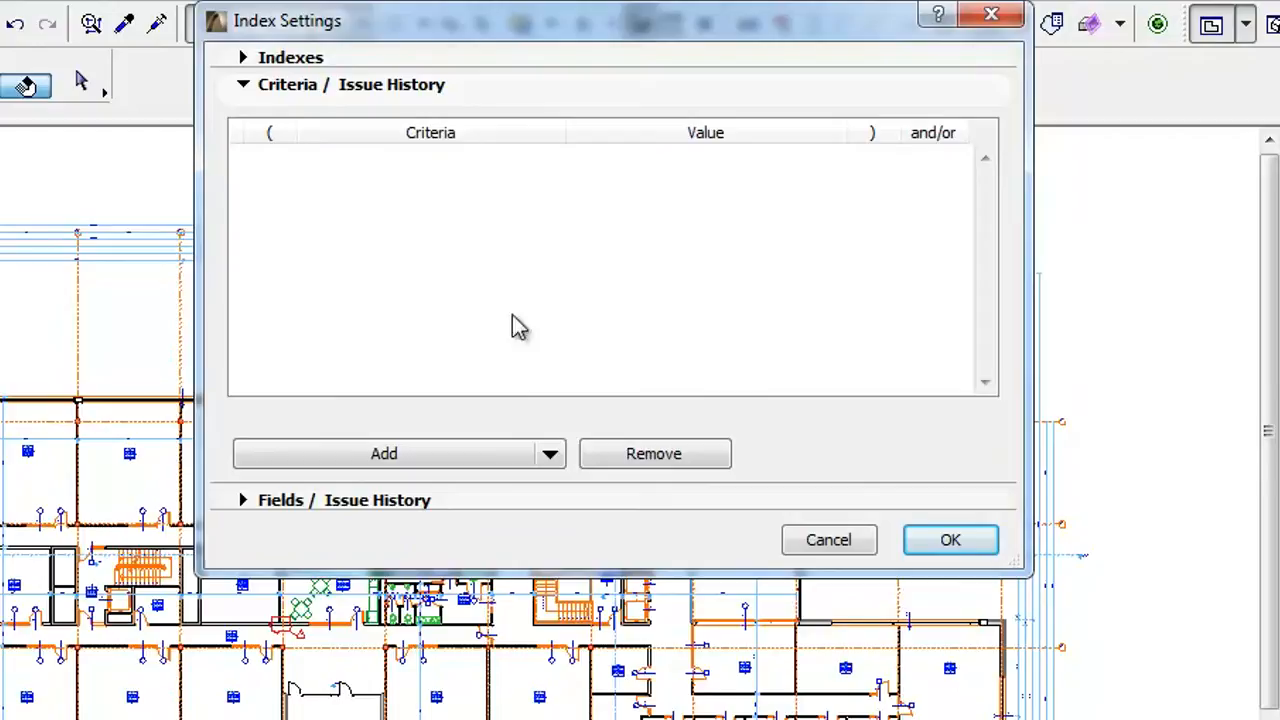
left_click(382, 454)
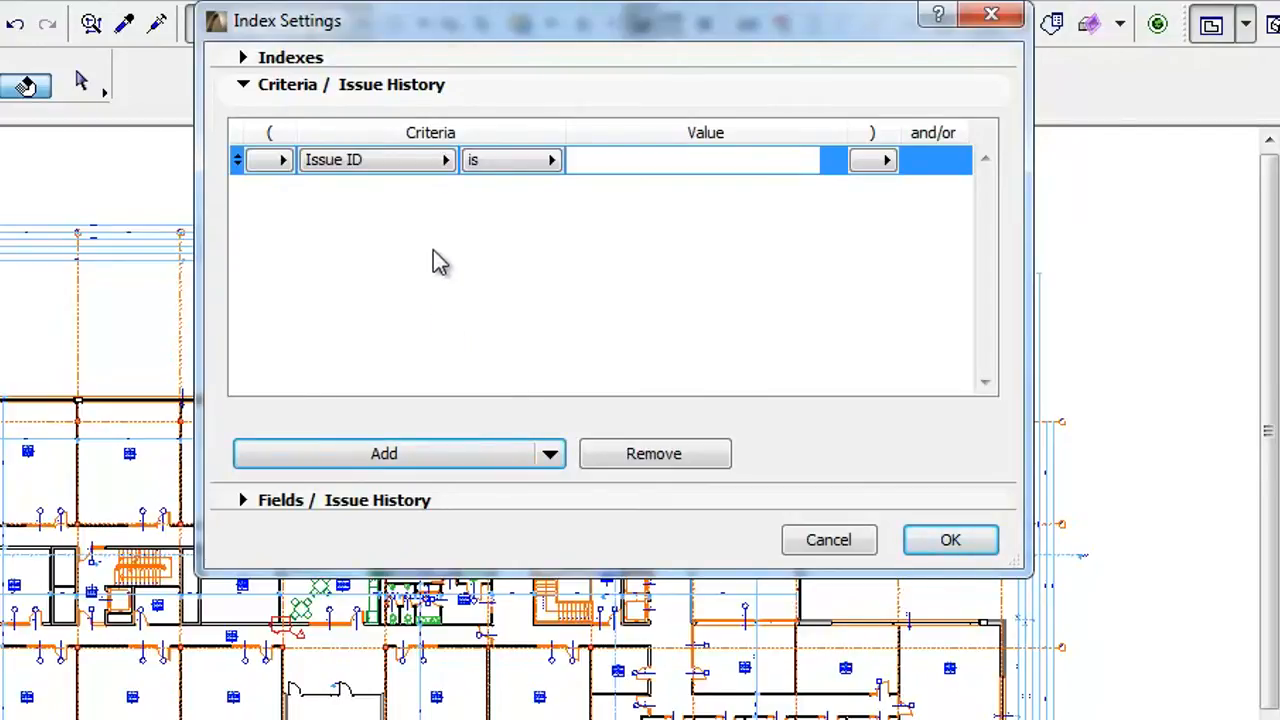
left_click(444, 160)
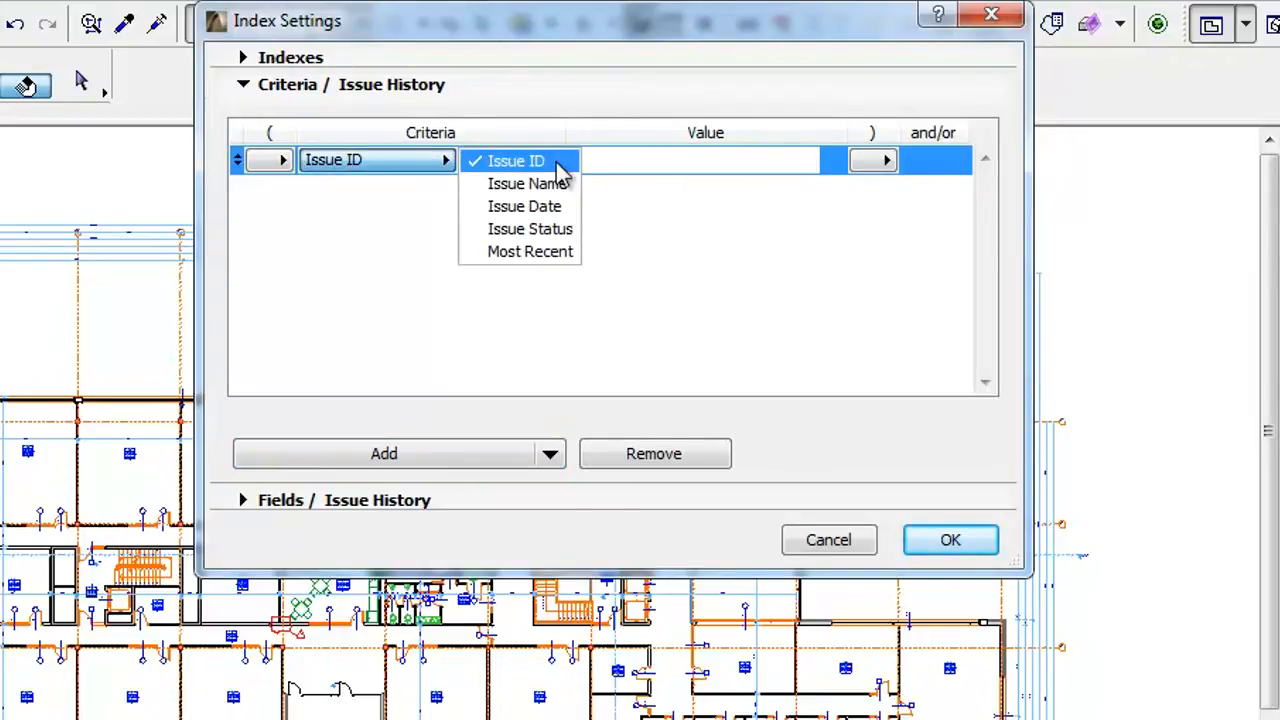
left_click(524, 206)
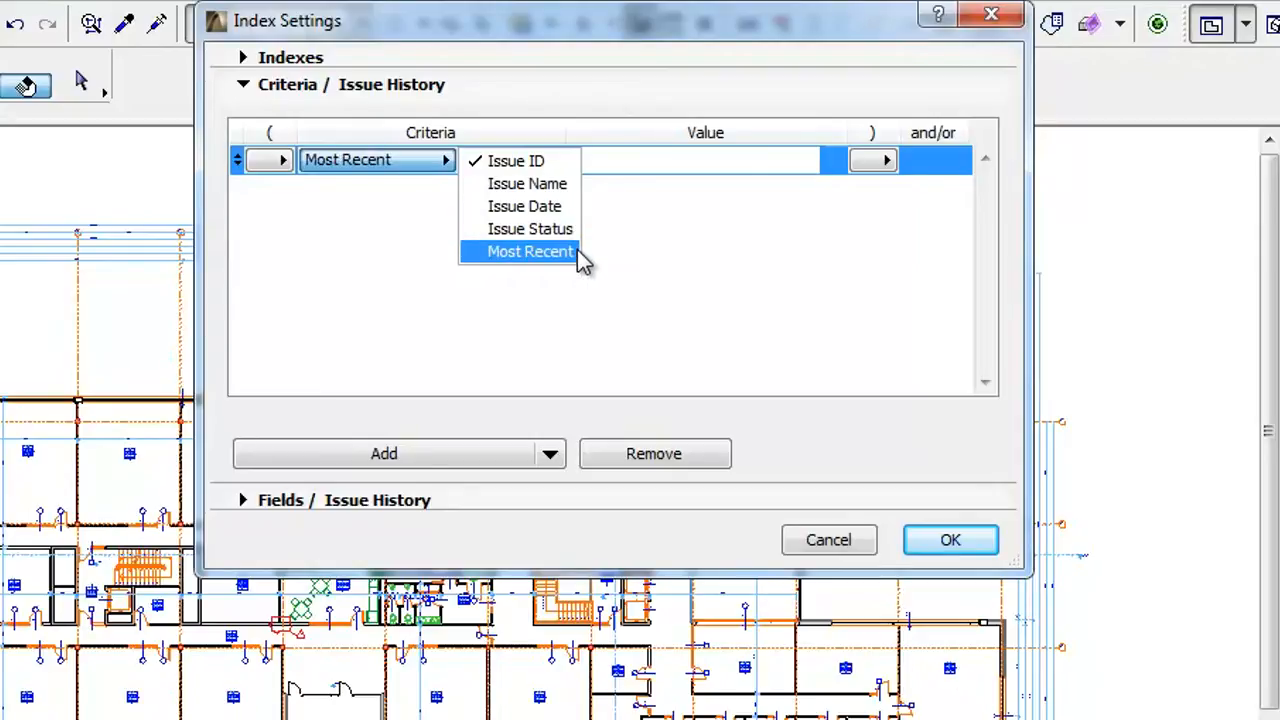
left_click(516, 160)
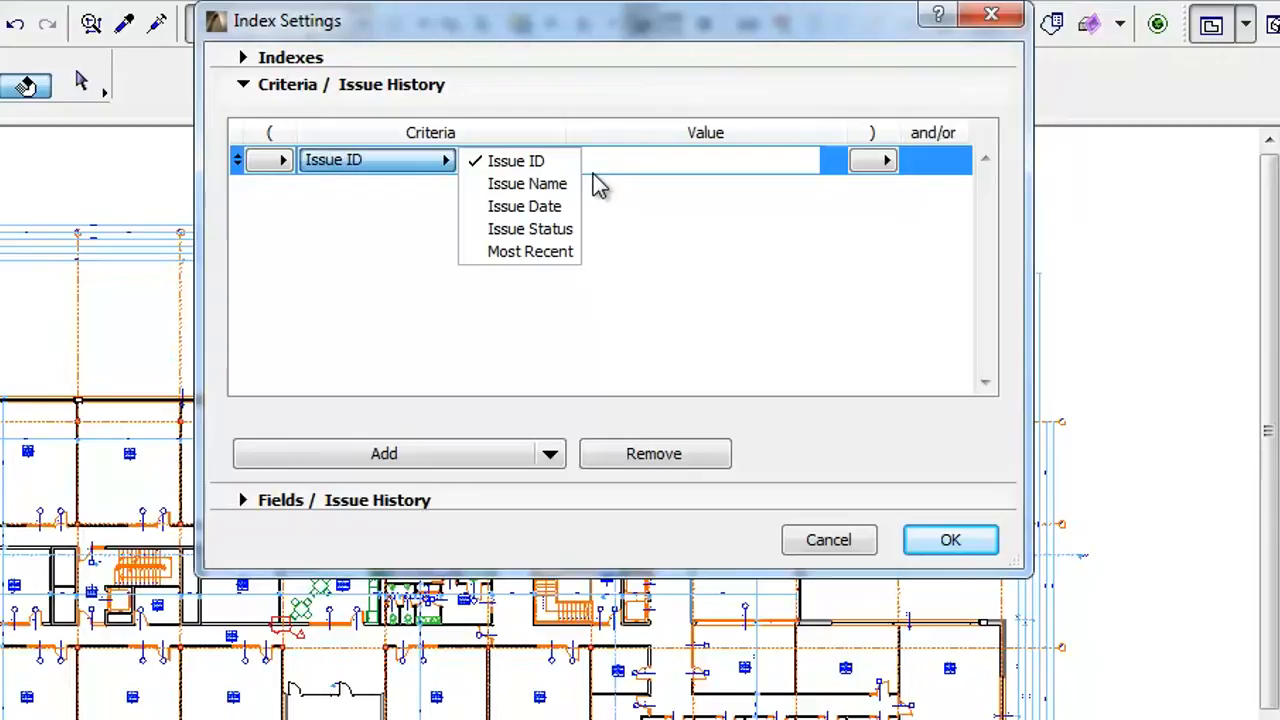
left_click(530, 228)
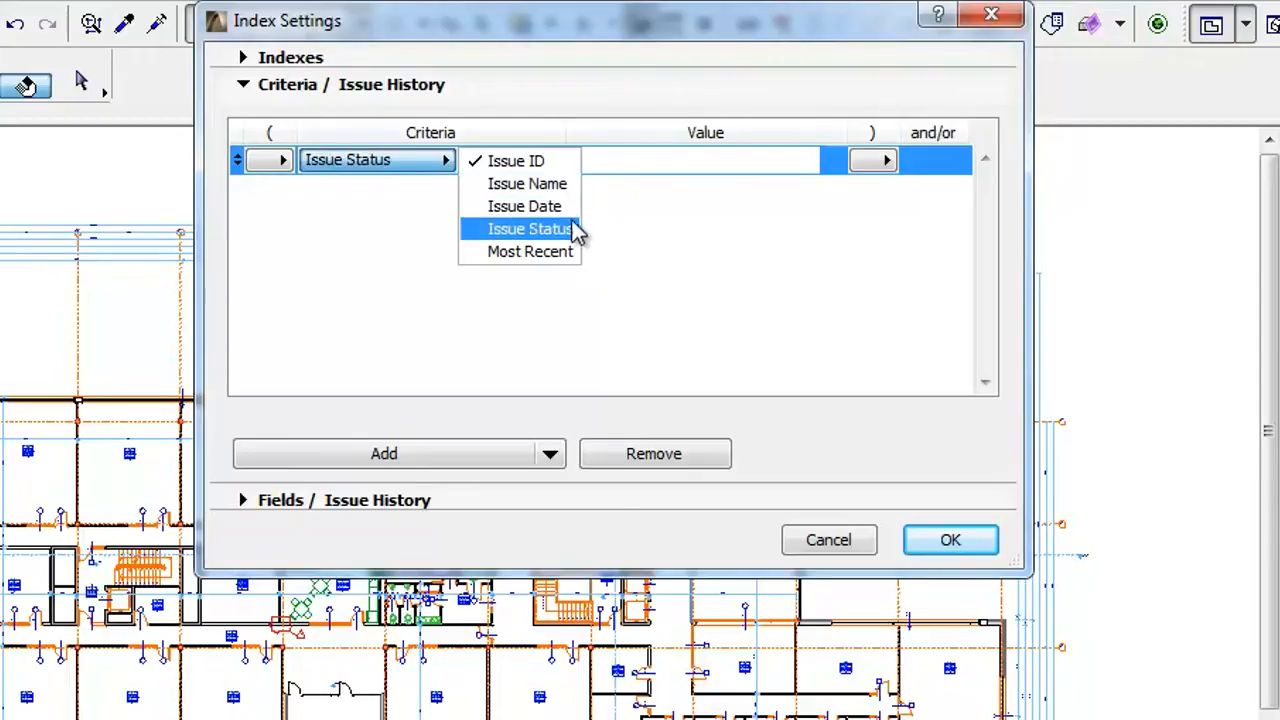
mouse_move(584, 244)
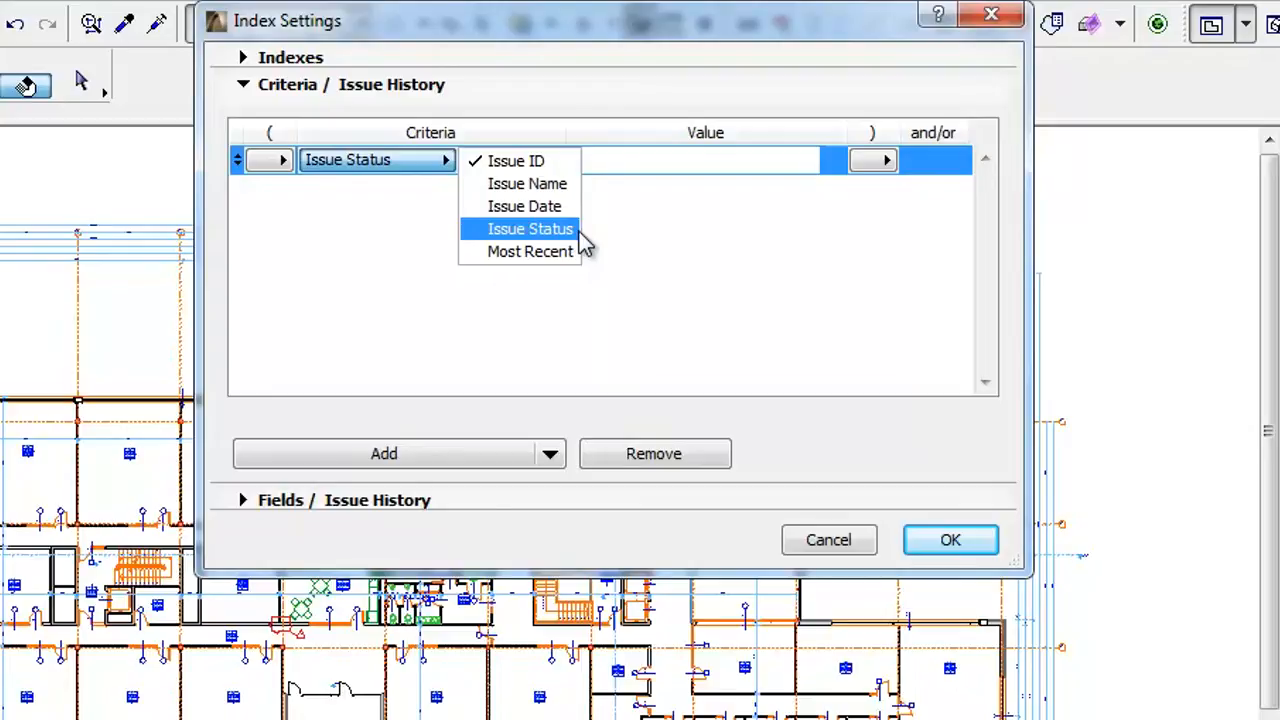
left_click(530, 228)
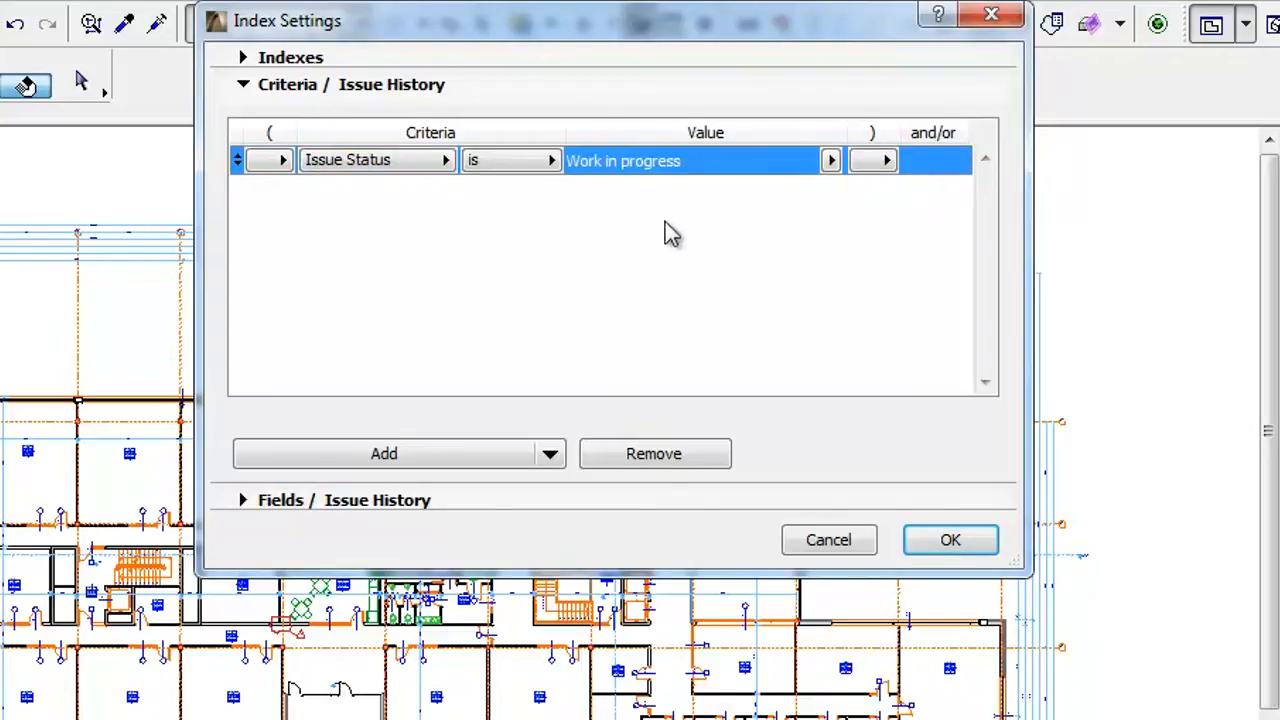
left_click(830, 160)
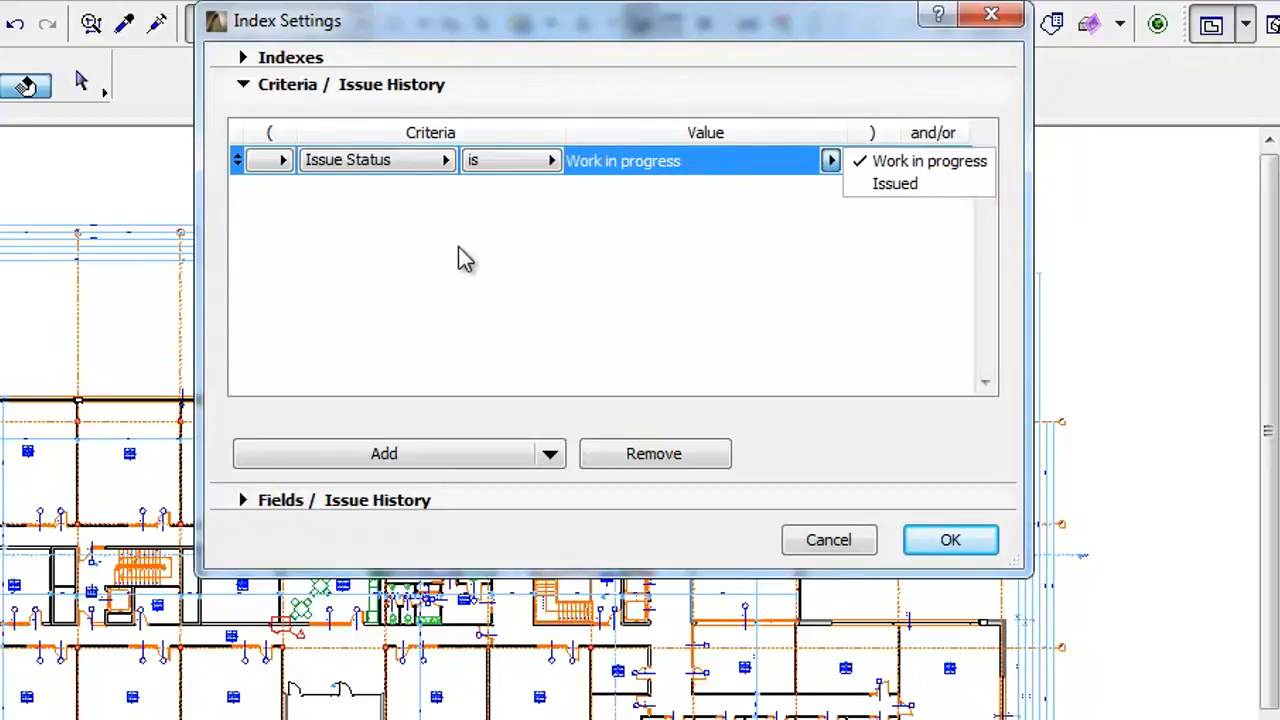
left_click(446, 160)
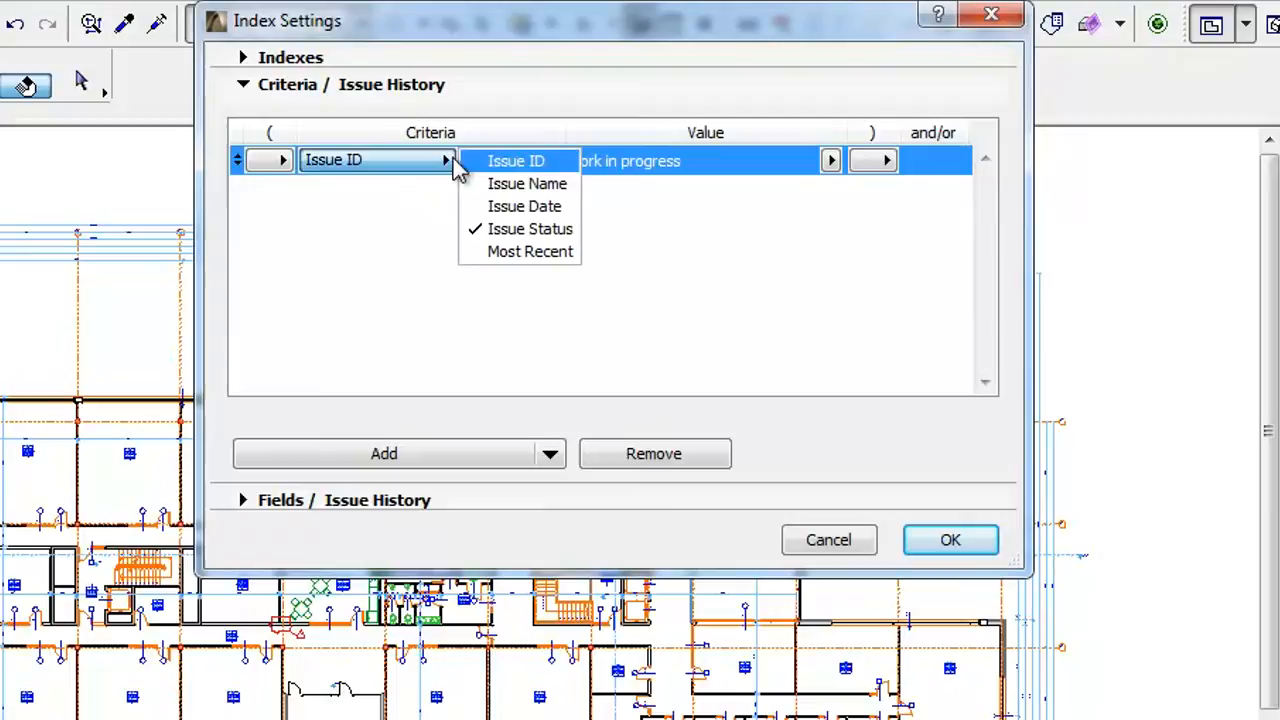
left_click(536, 252)
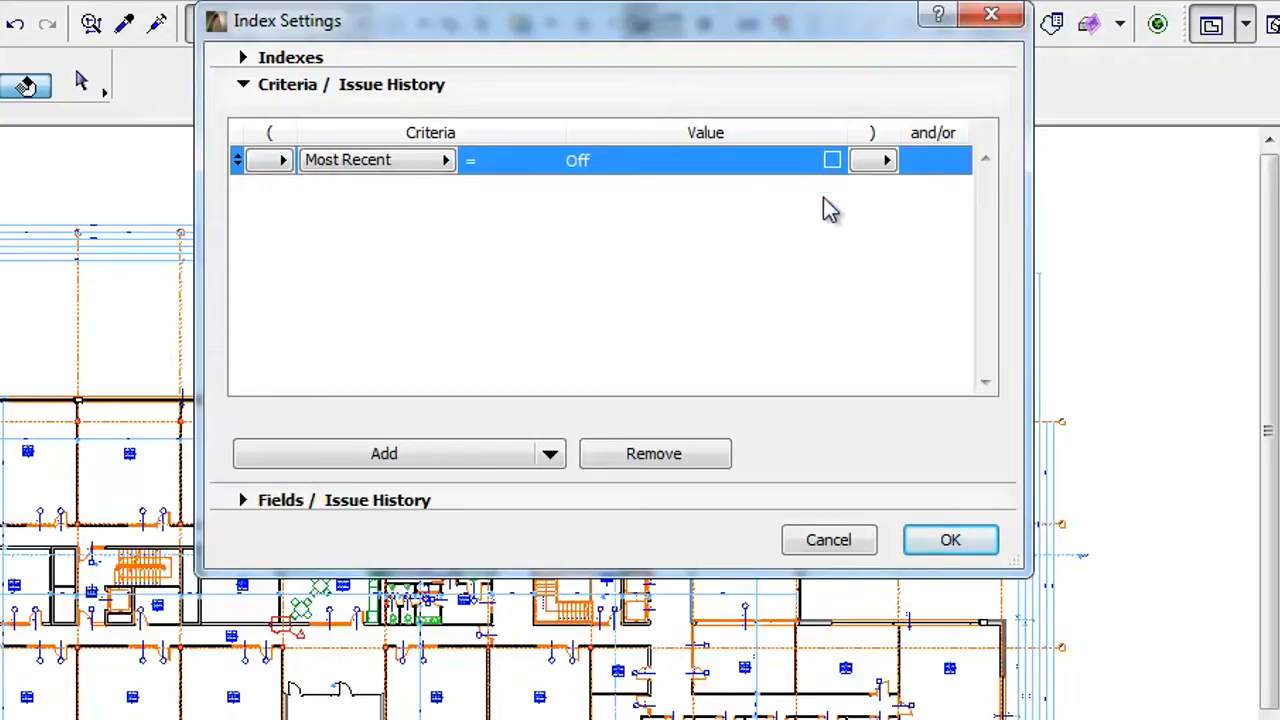
mouse_move(808, 278)
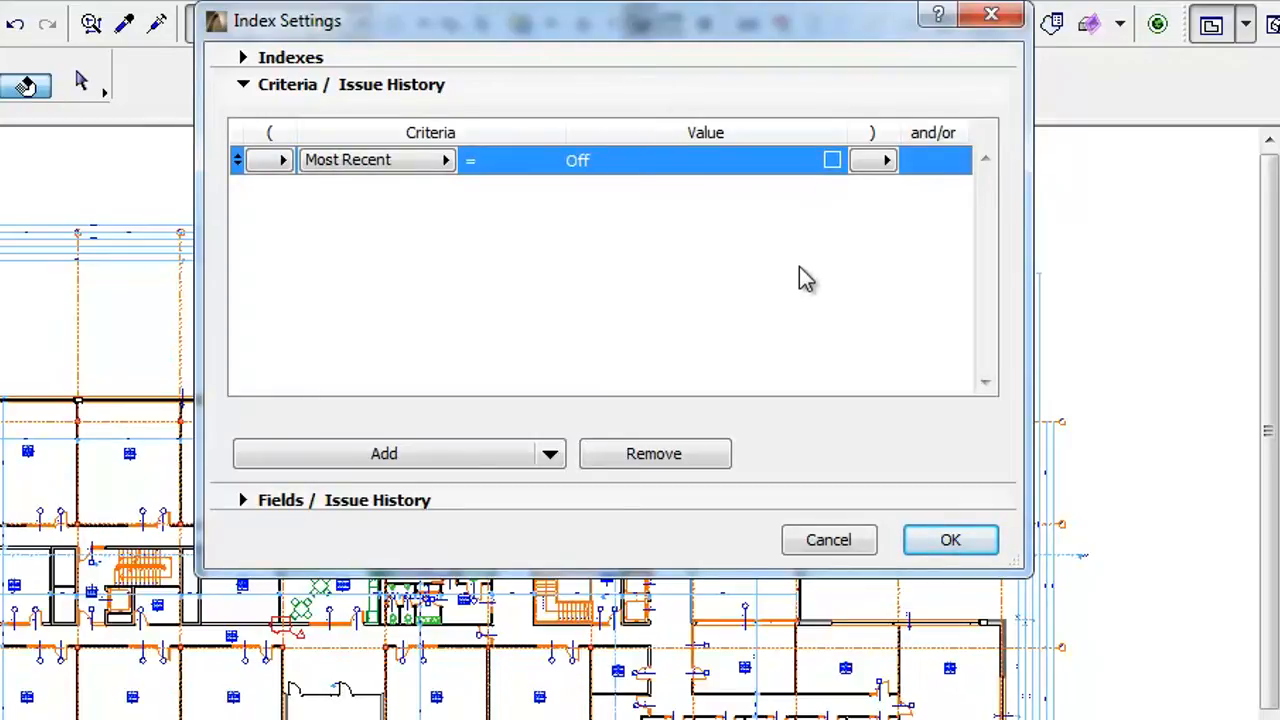
left_click(832, 160)
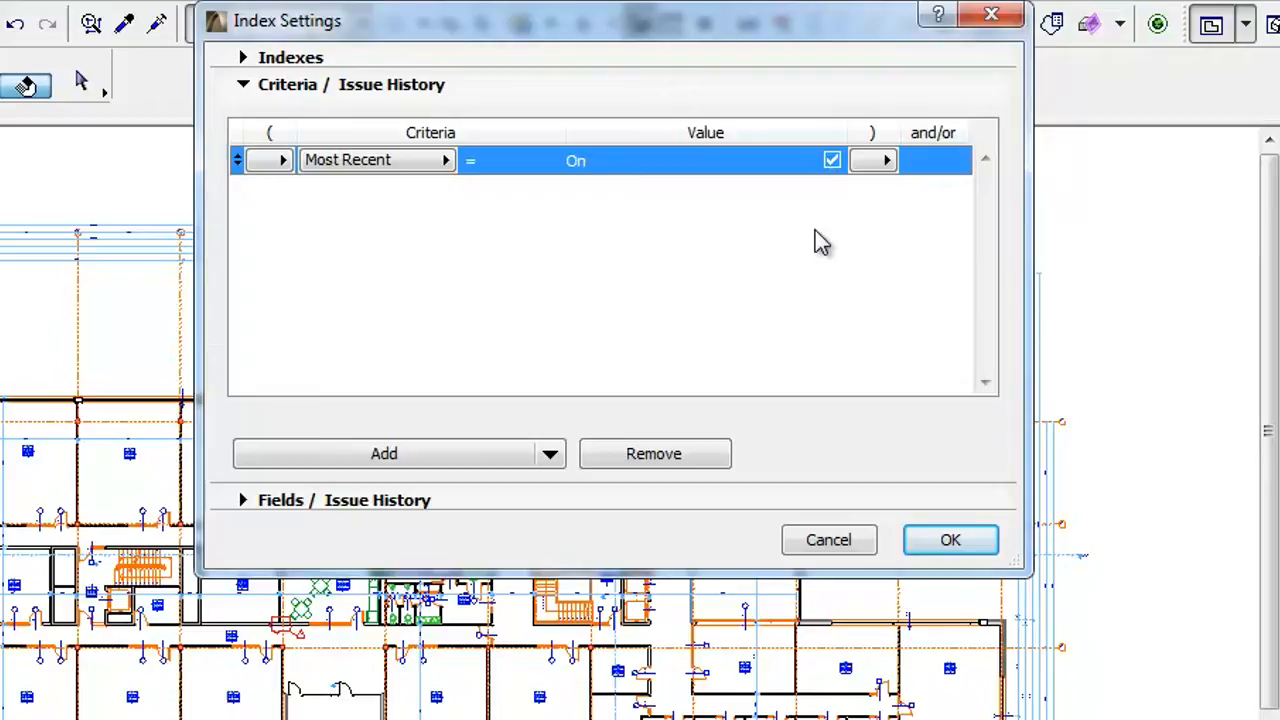
left_click(652, 452)
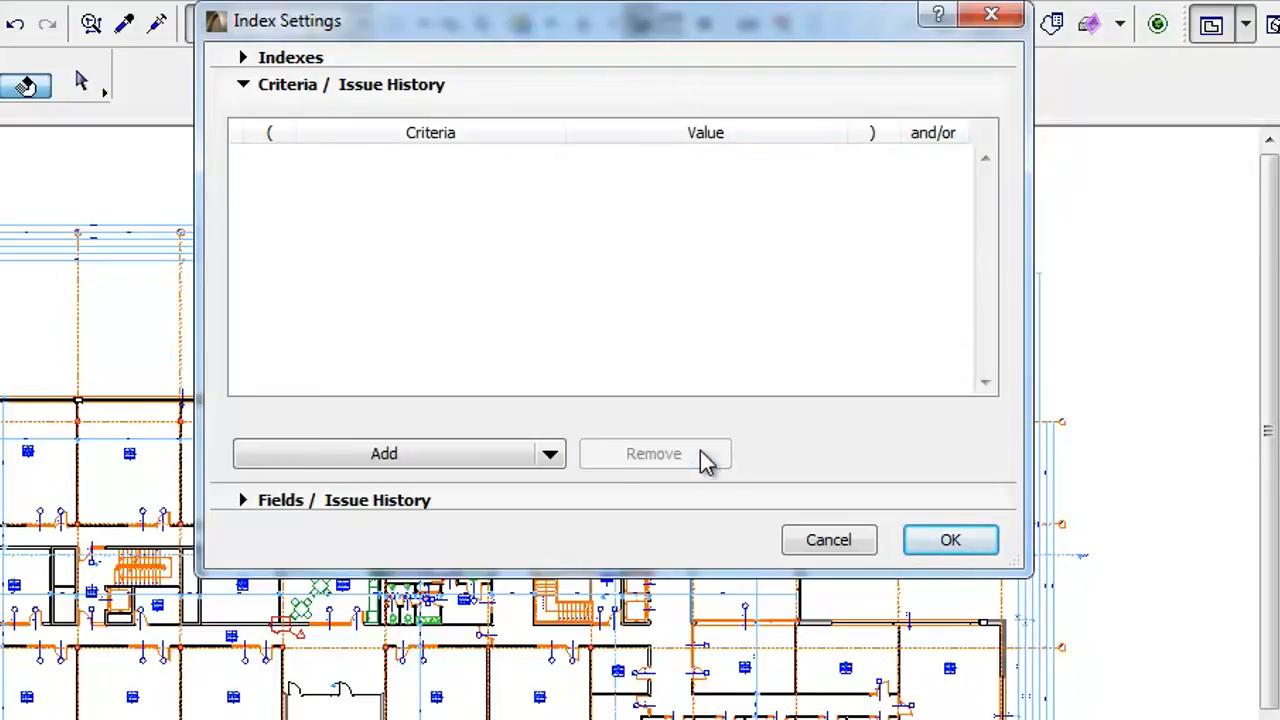
mouse_move(550, 182)
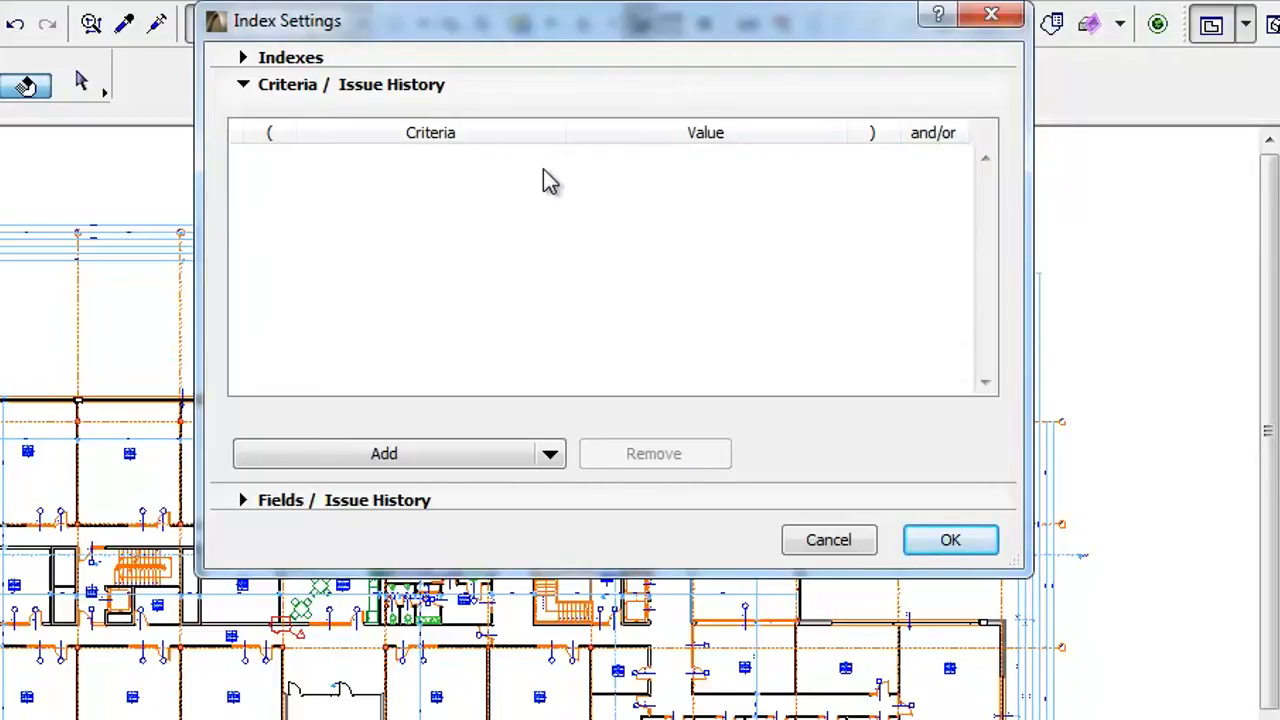
mouse_move(564, 98)
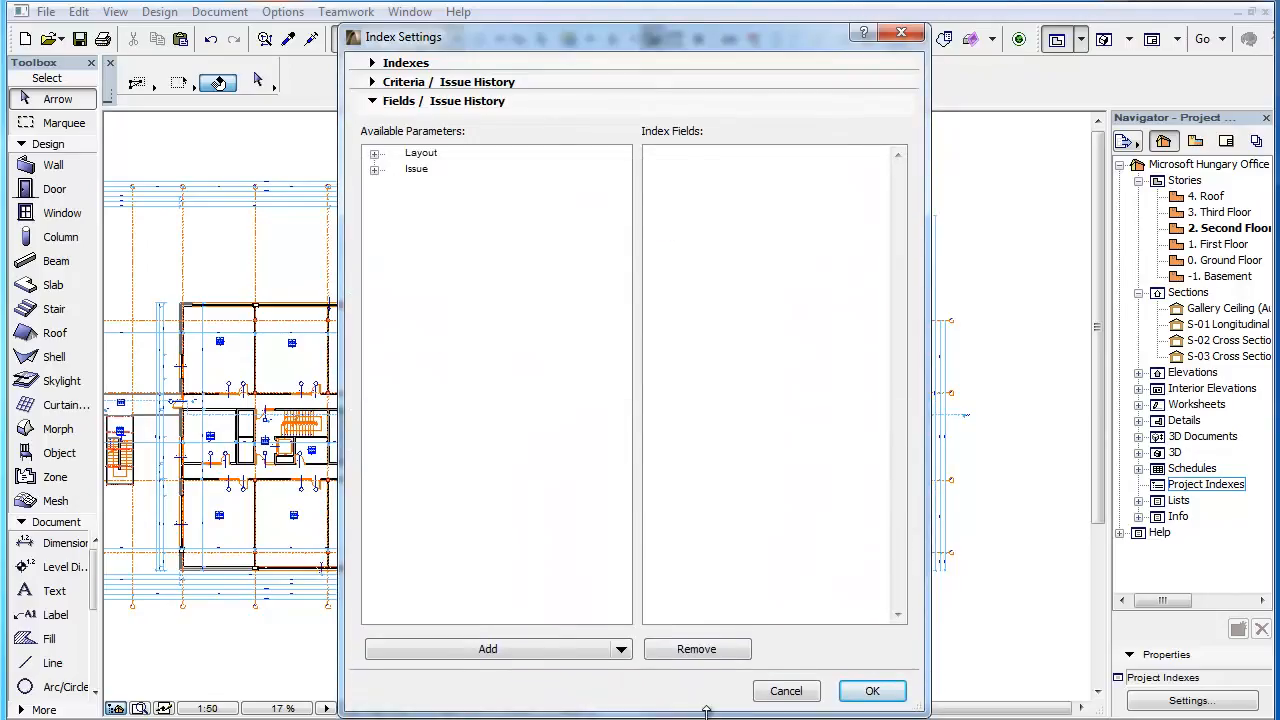
- Expand the Issue and Layout parameter groups and browse the available parameters down to Issue
left_click(376, 168)
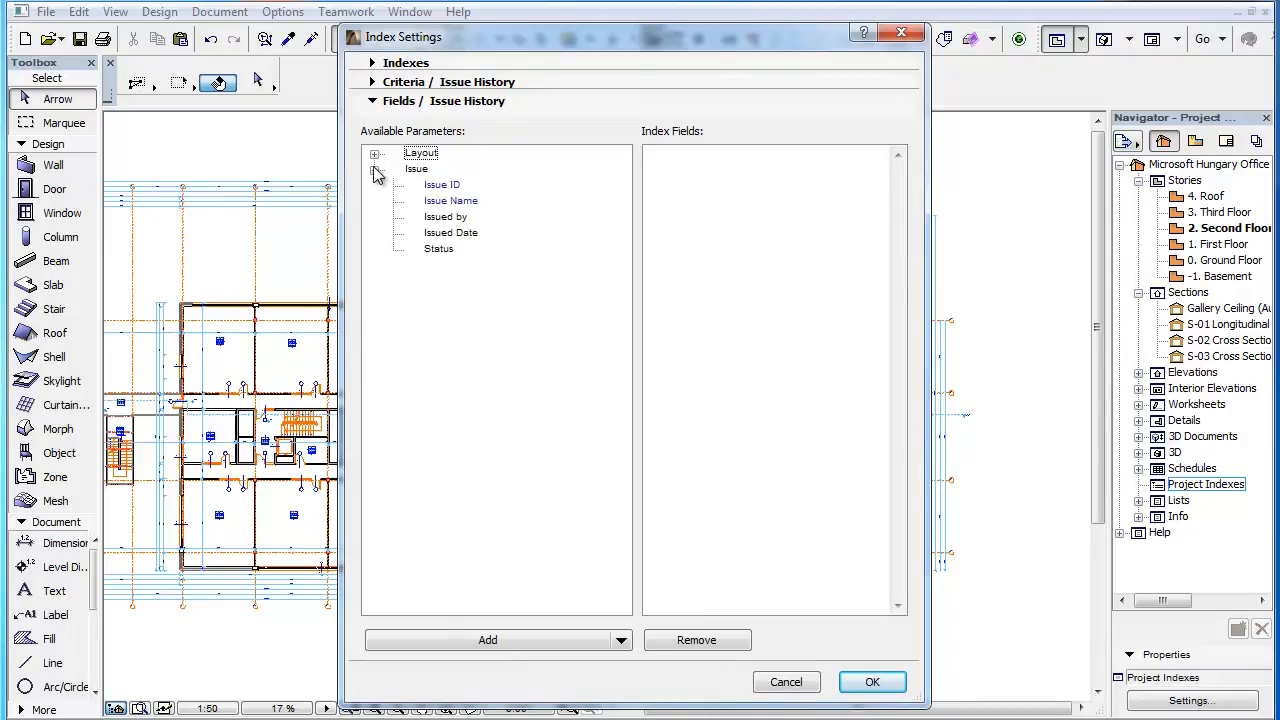
left_click(376, 152)
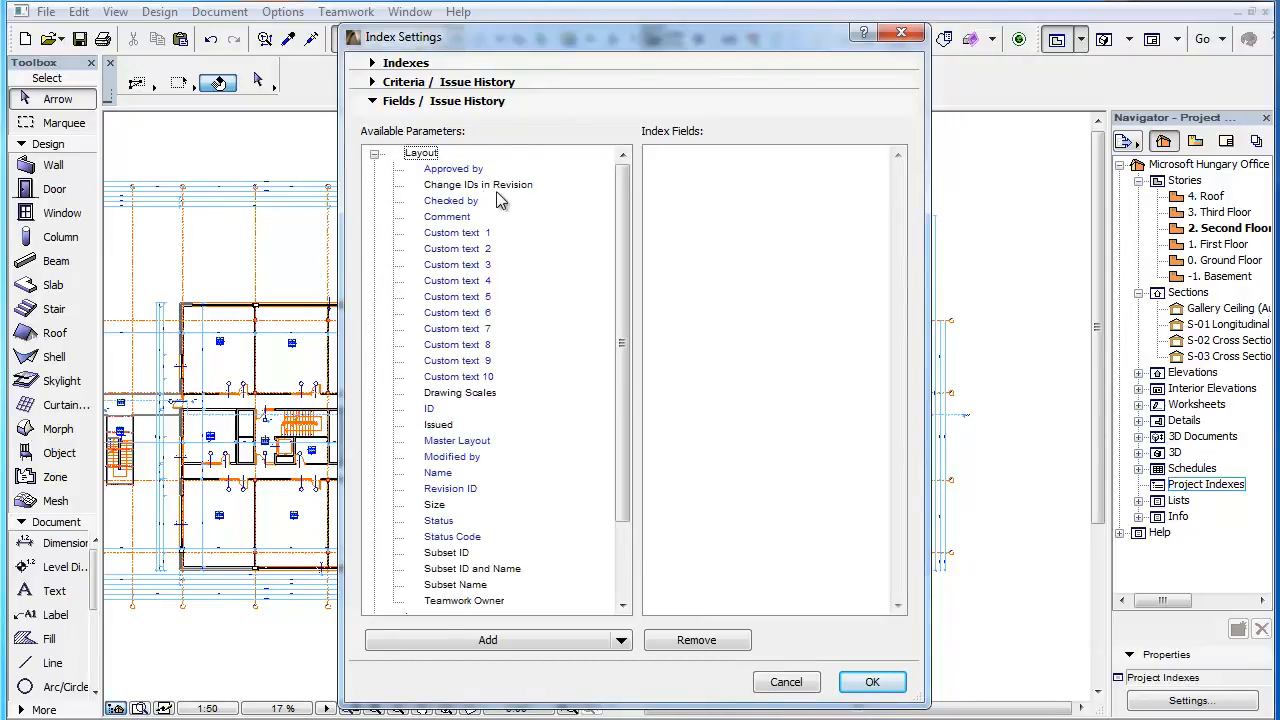
left_click(452, 168)
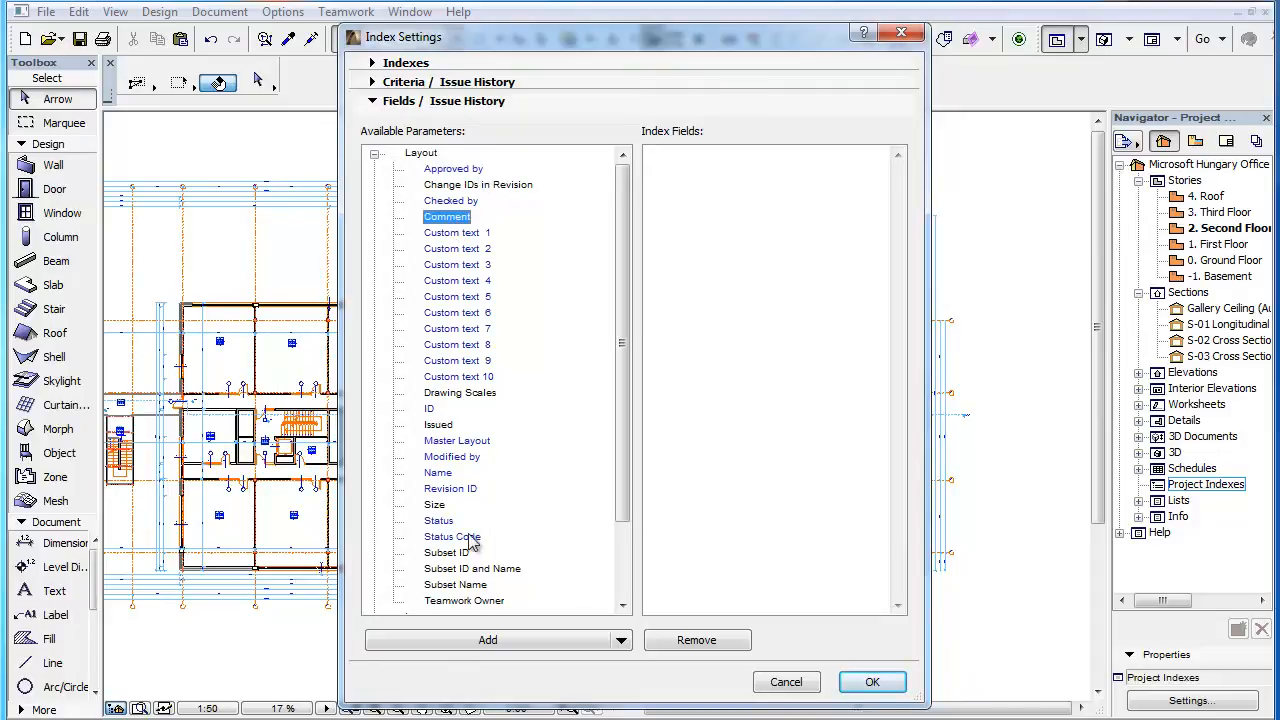
left_click(452, 536)
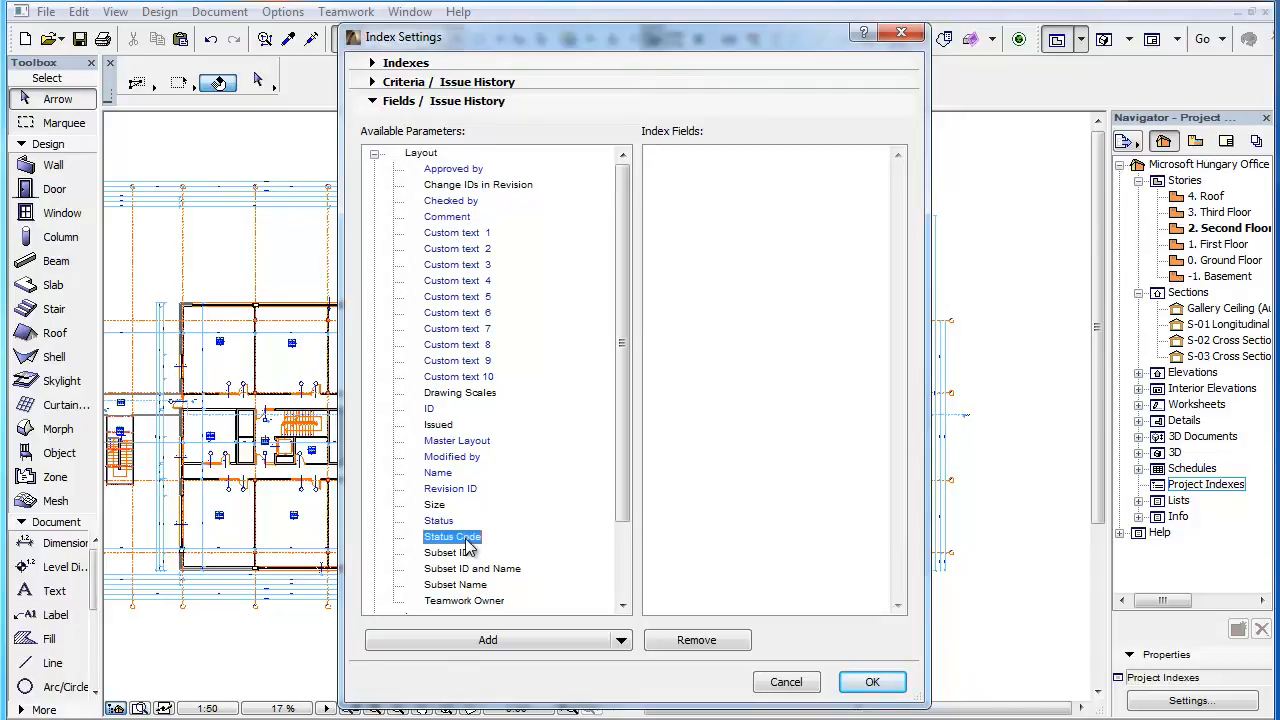
mouse_move(624, 516)
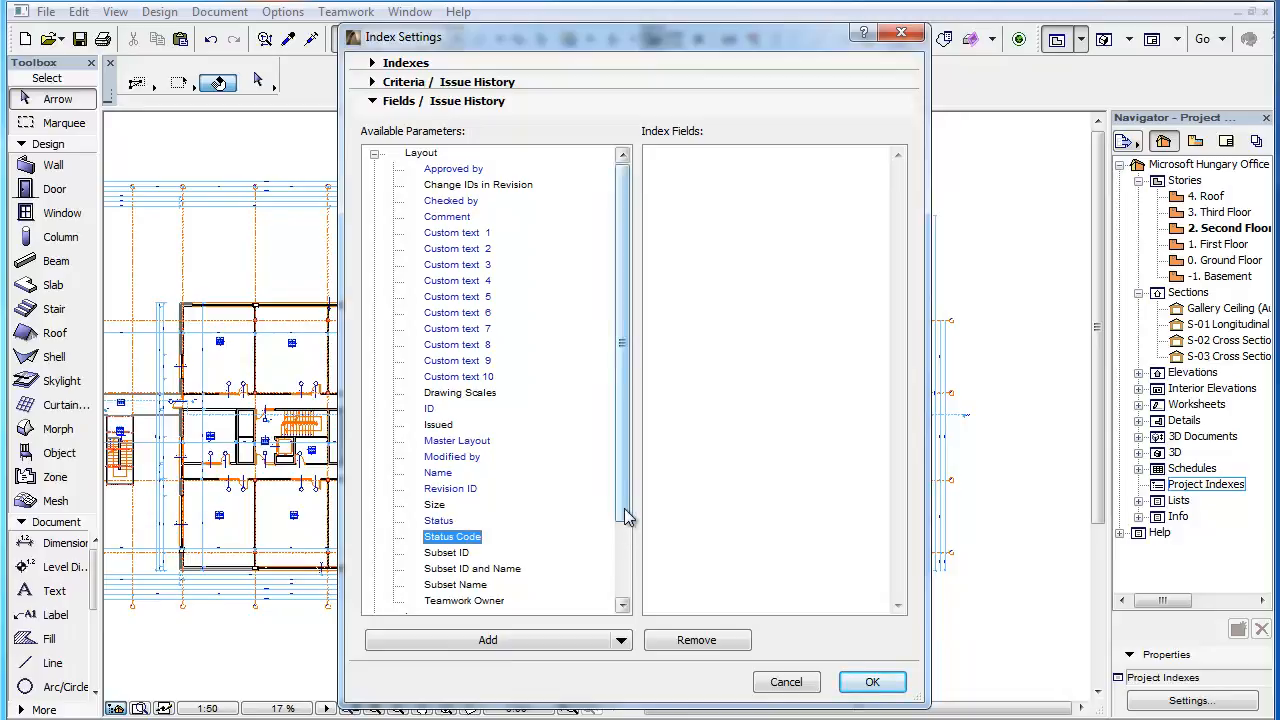
scroll("down", 3)
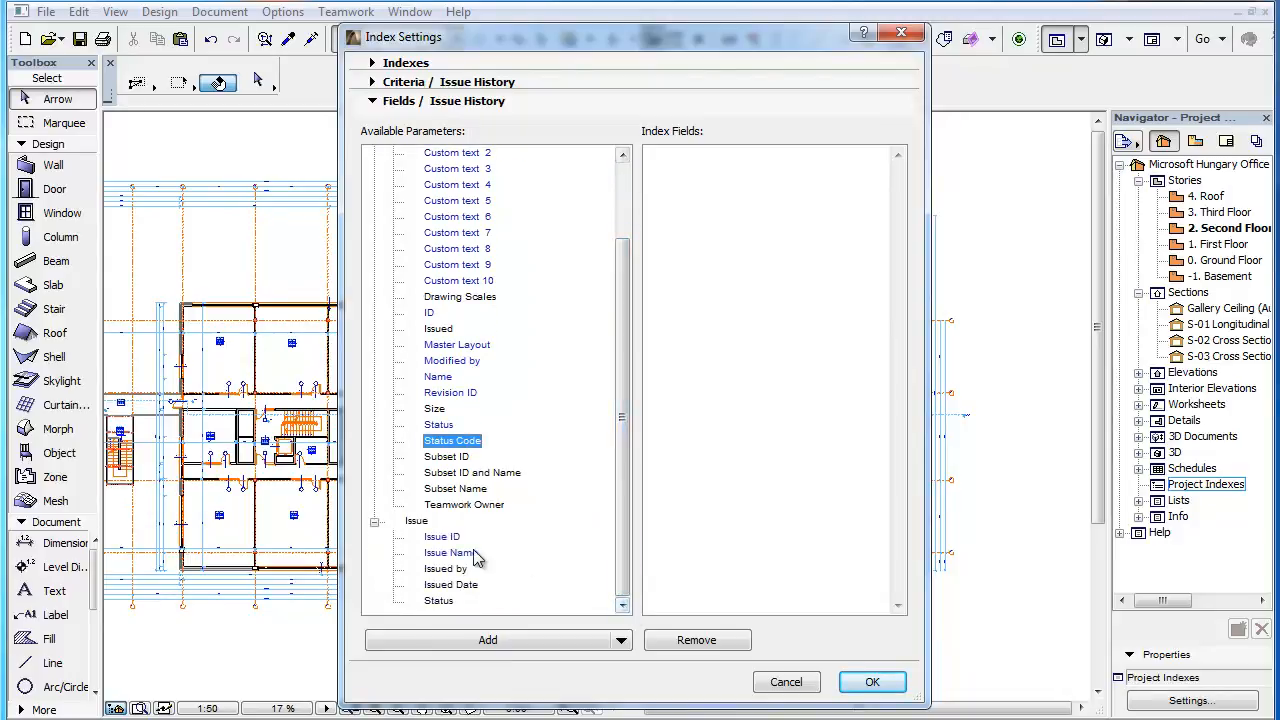
mouse_move(484, 592)
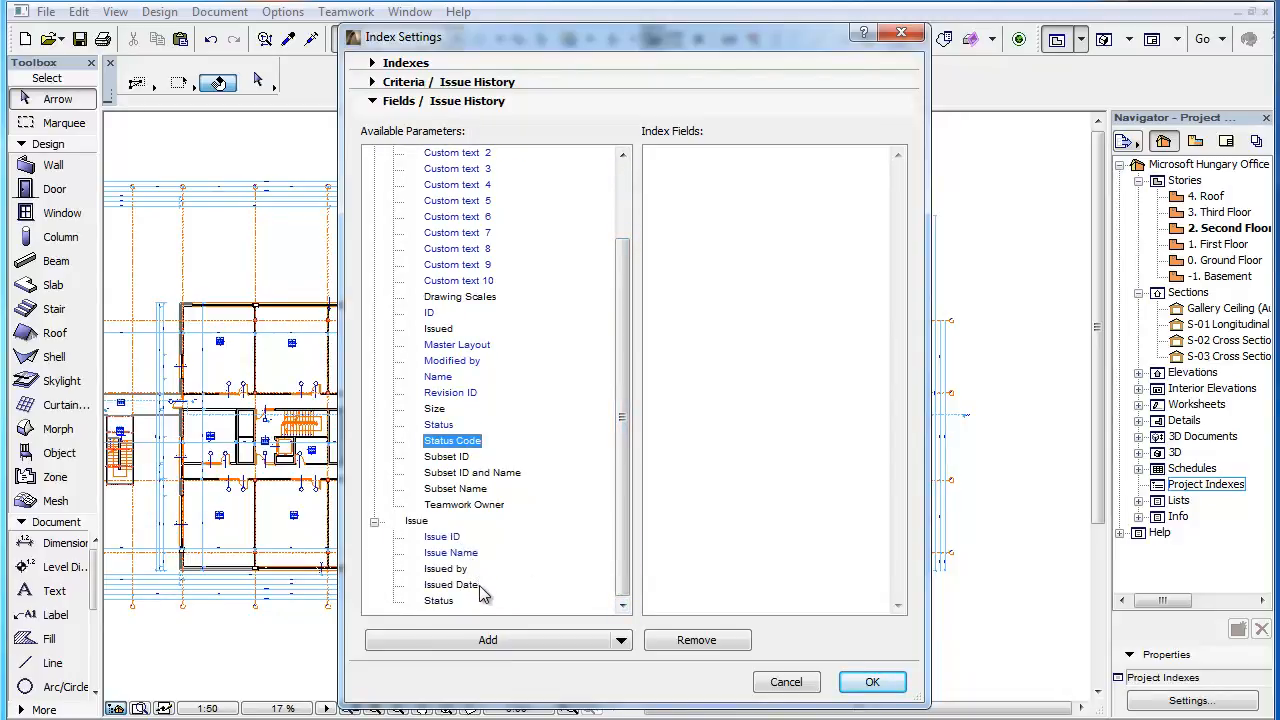
mouse_move(476, 582)
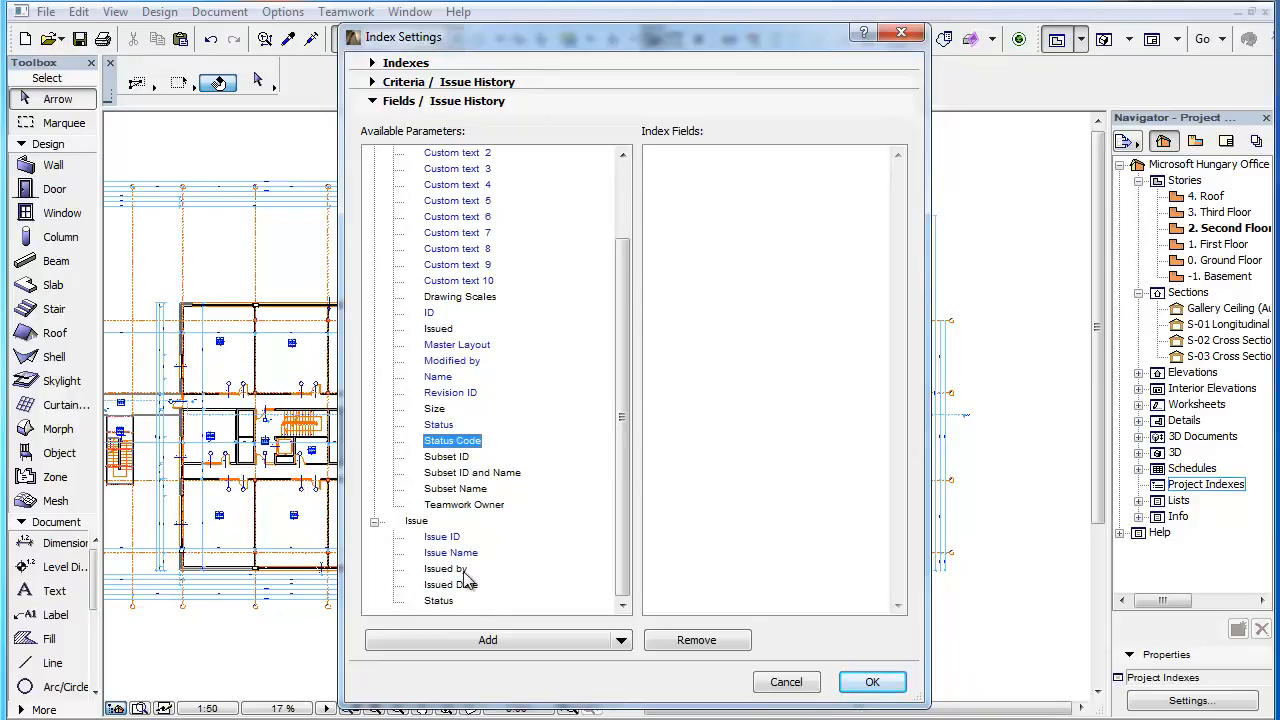
left_click(444, 568)
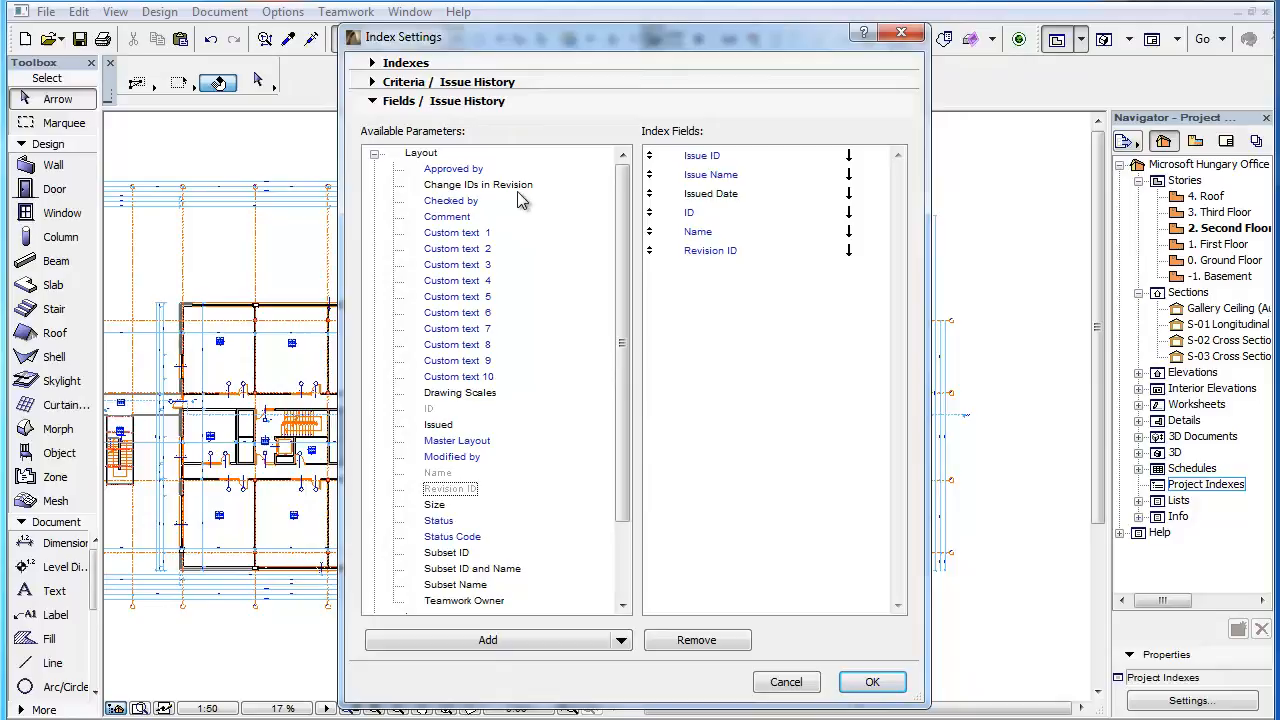
- Add Change IDs in Revision as the seventh index field, review the field order and confirm the index
left_click(488, 640)
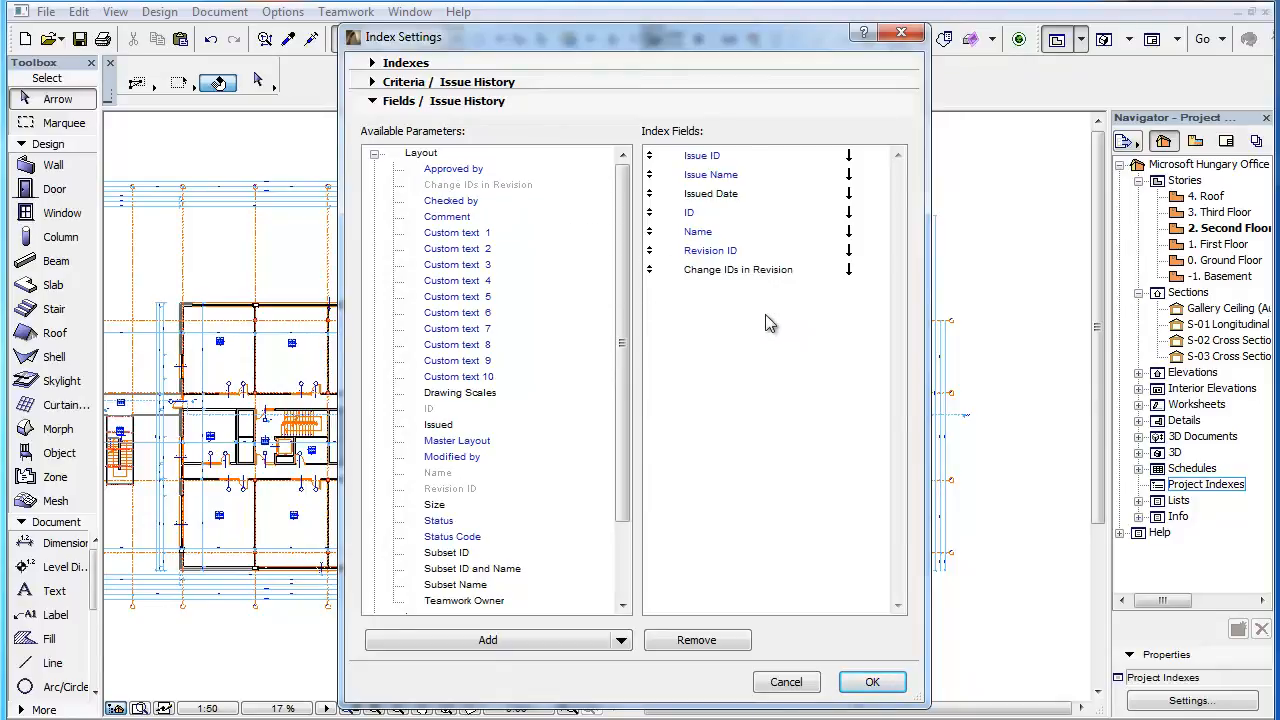
left_click(710, 192)
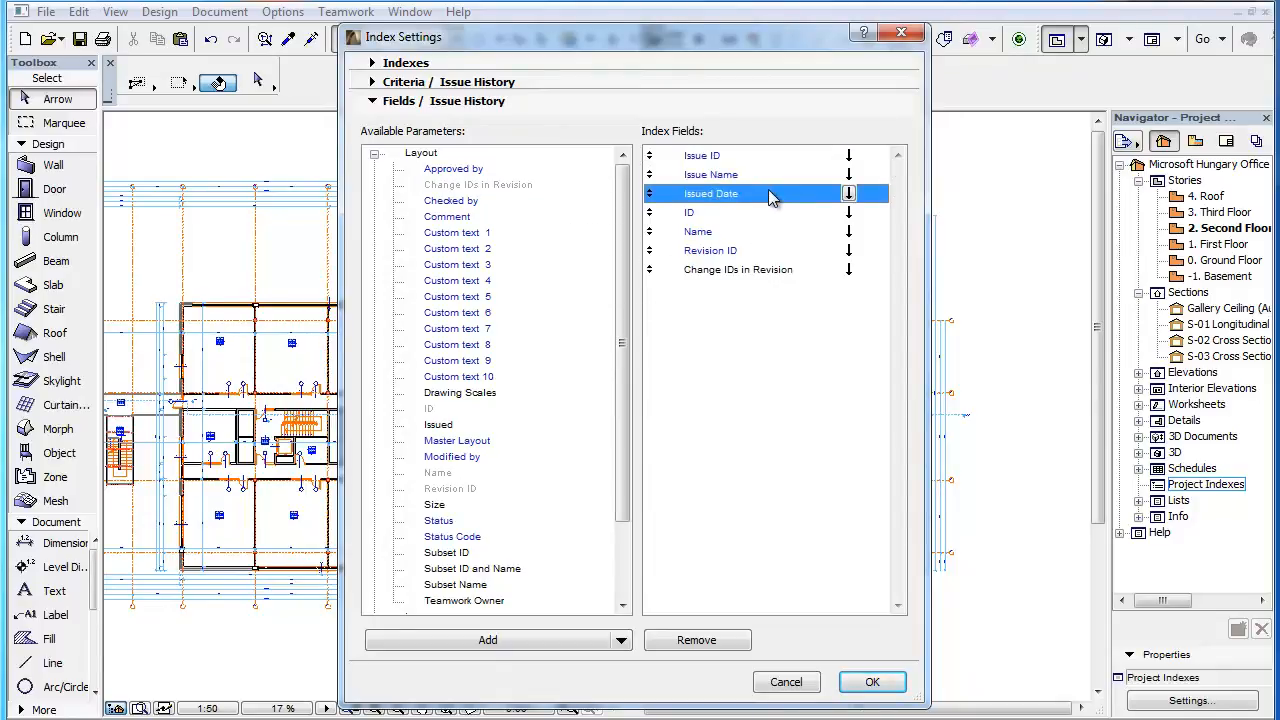
left_click(696, 232)
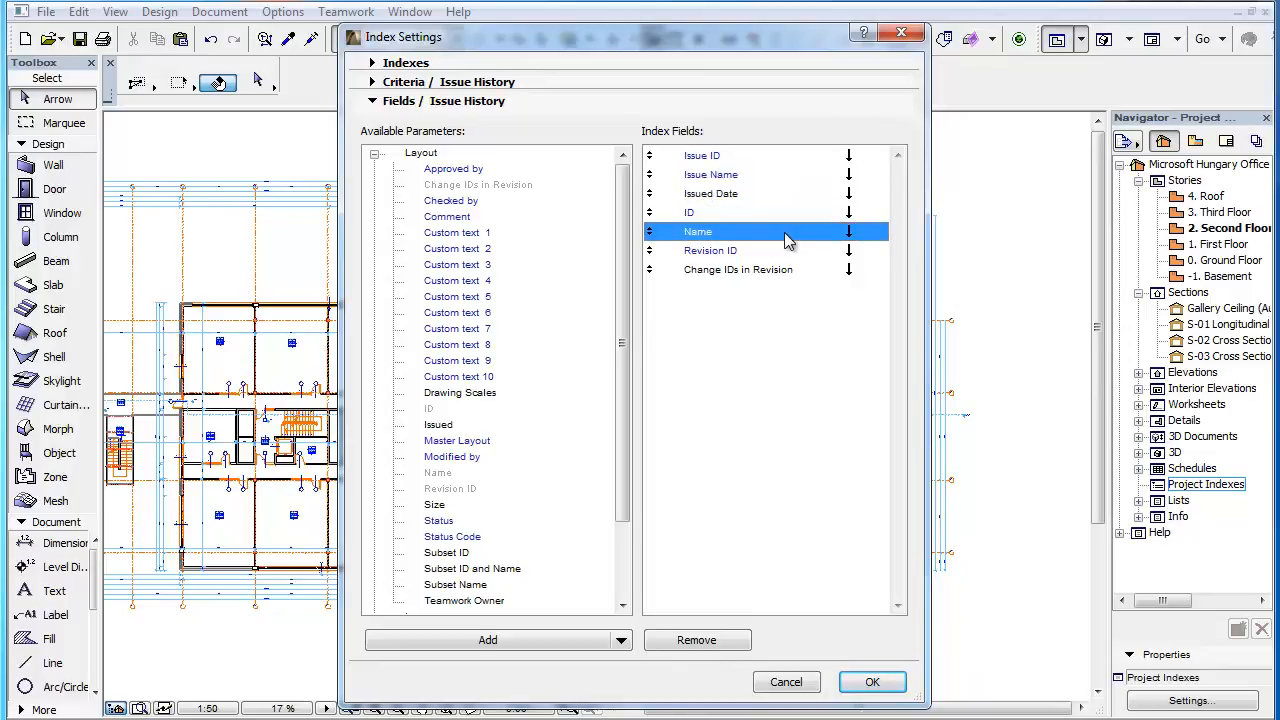
left_click(710, 250)
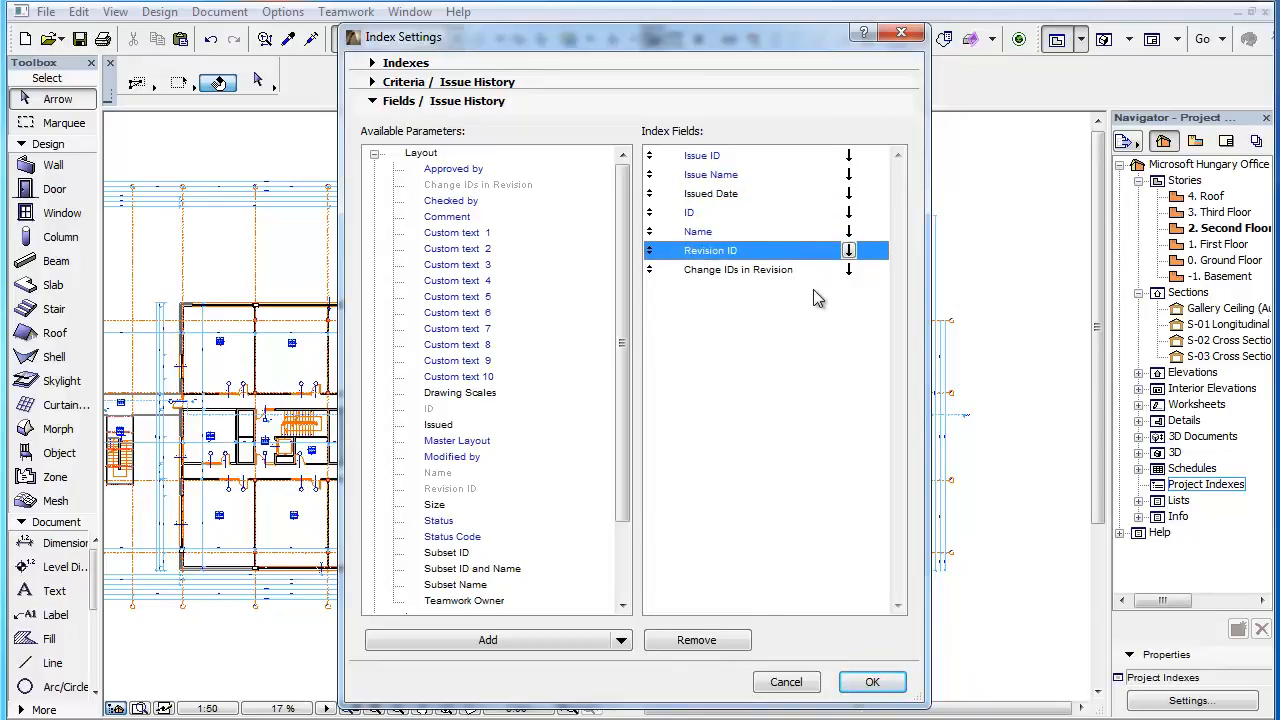
left_click(738, 268)
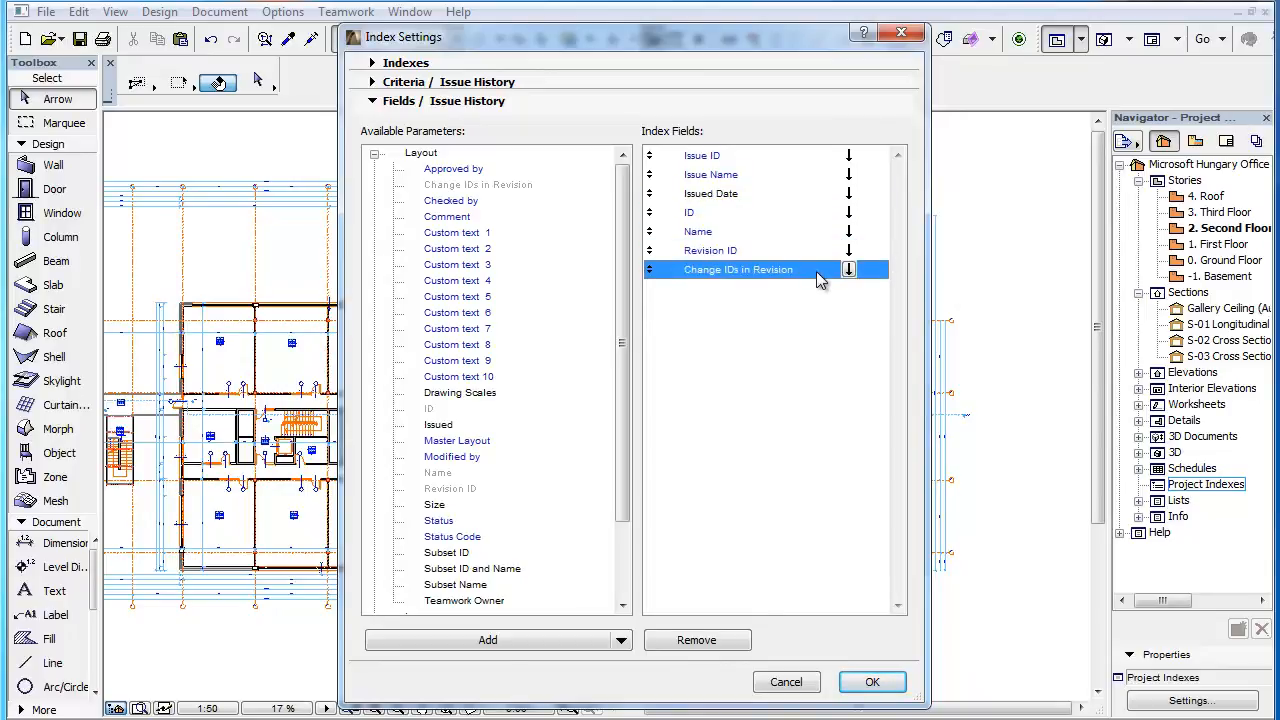
mouse_move(850, 512)
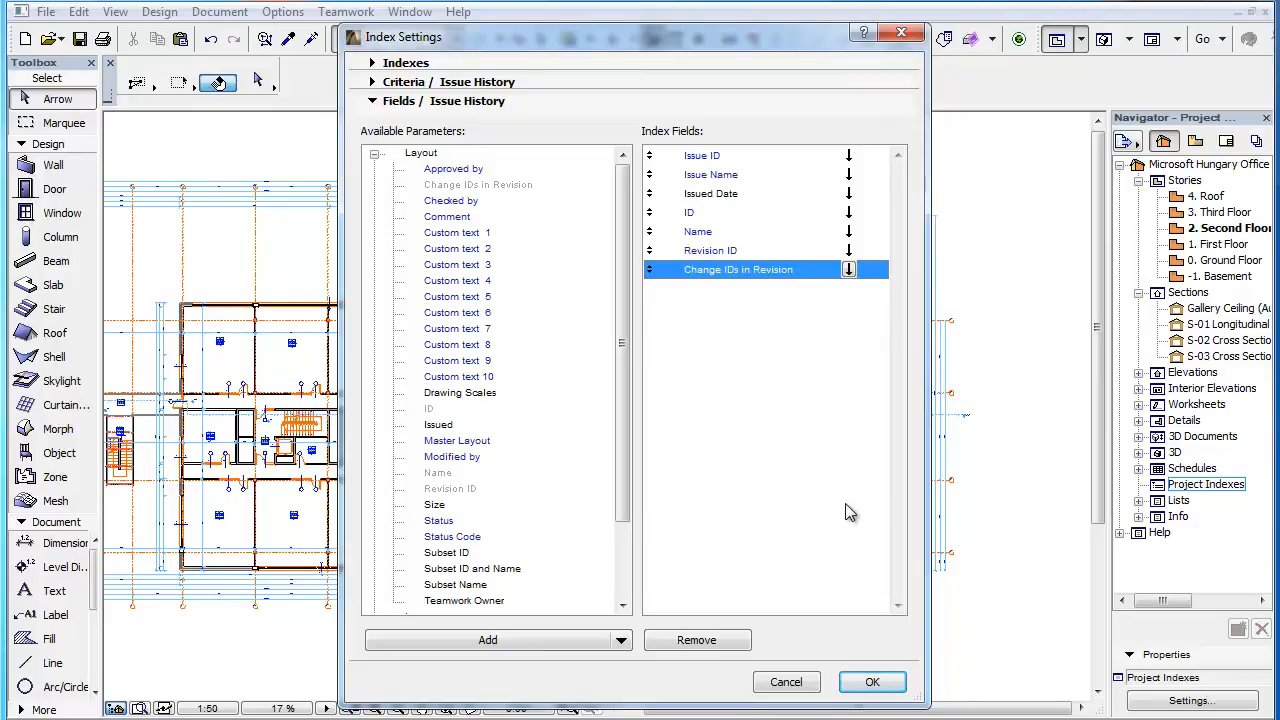
mouse_move(872, 682)
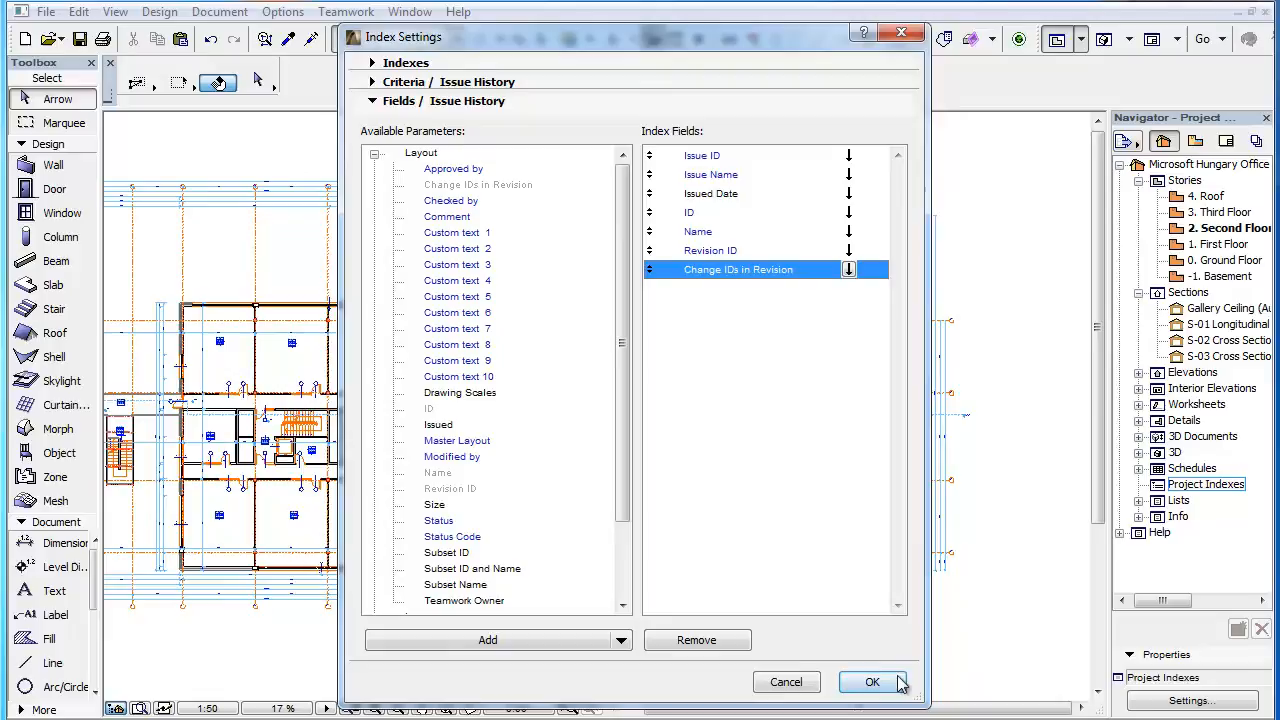
left_click(872, 682)
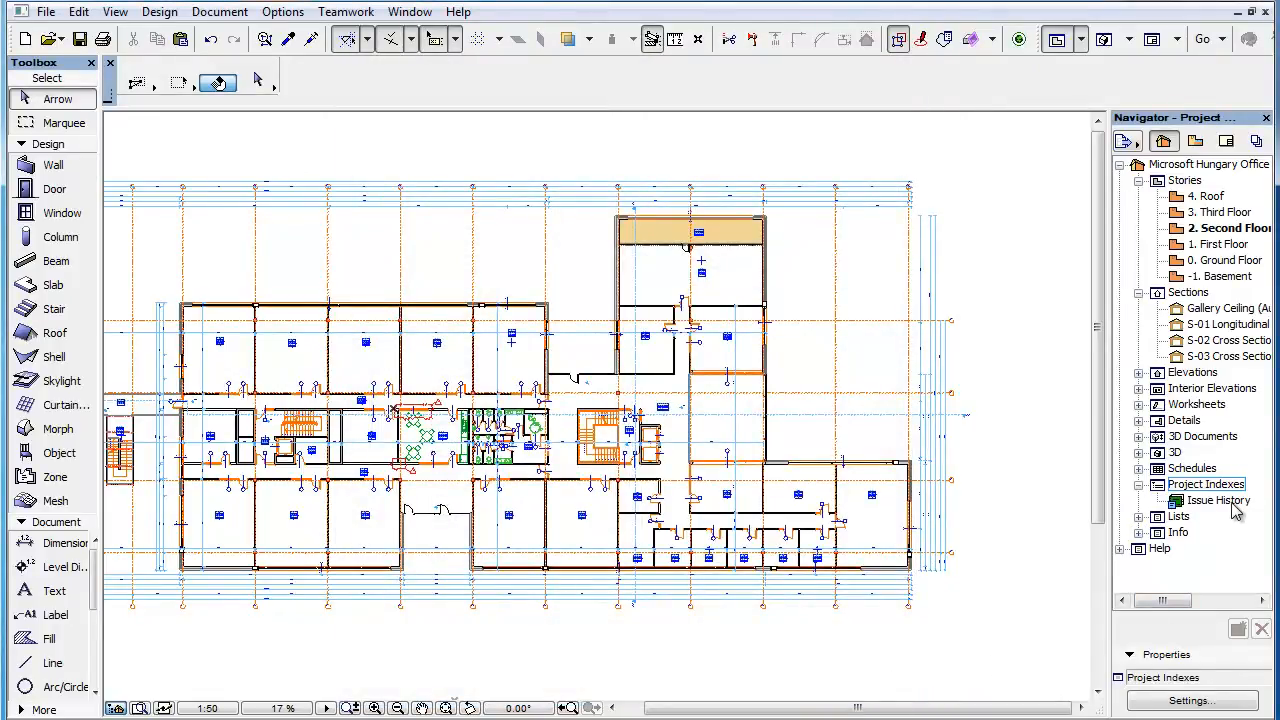
- Open Issue History and show headlines built from the first three schedule fields
left_click(1220, 500)
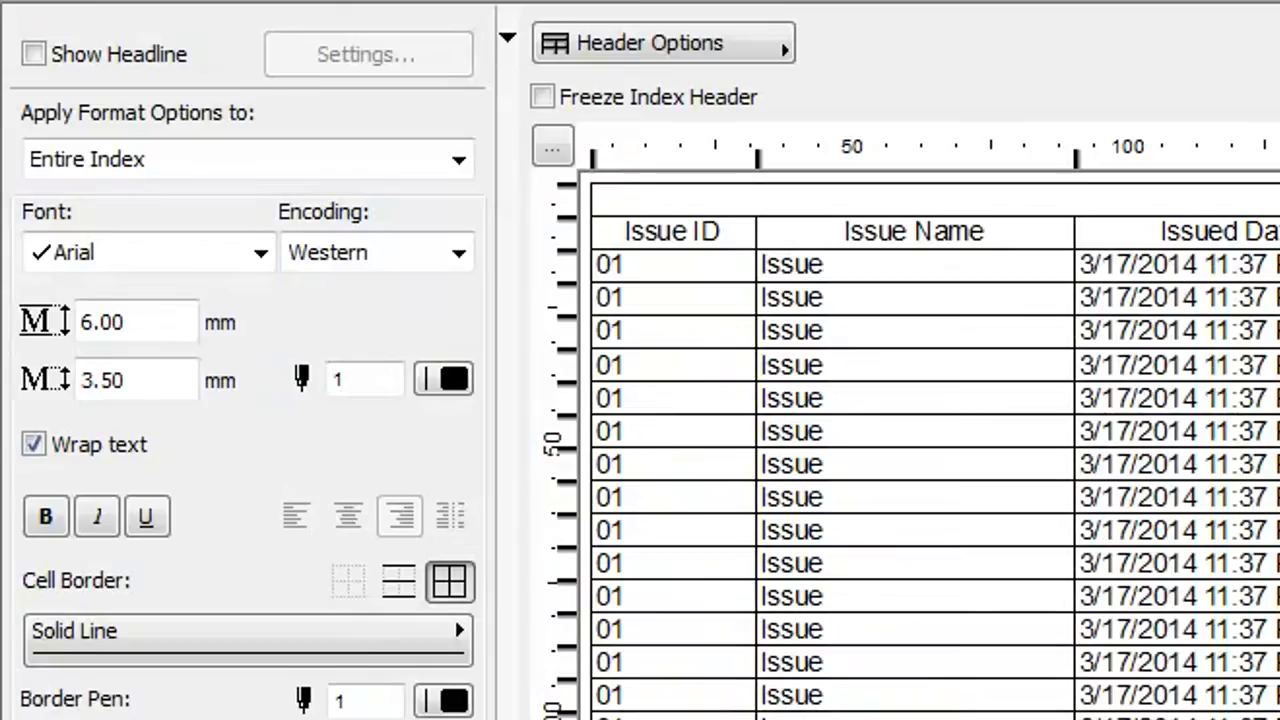
mouse_move(236, 90)
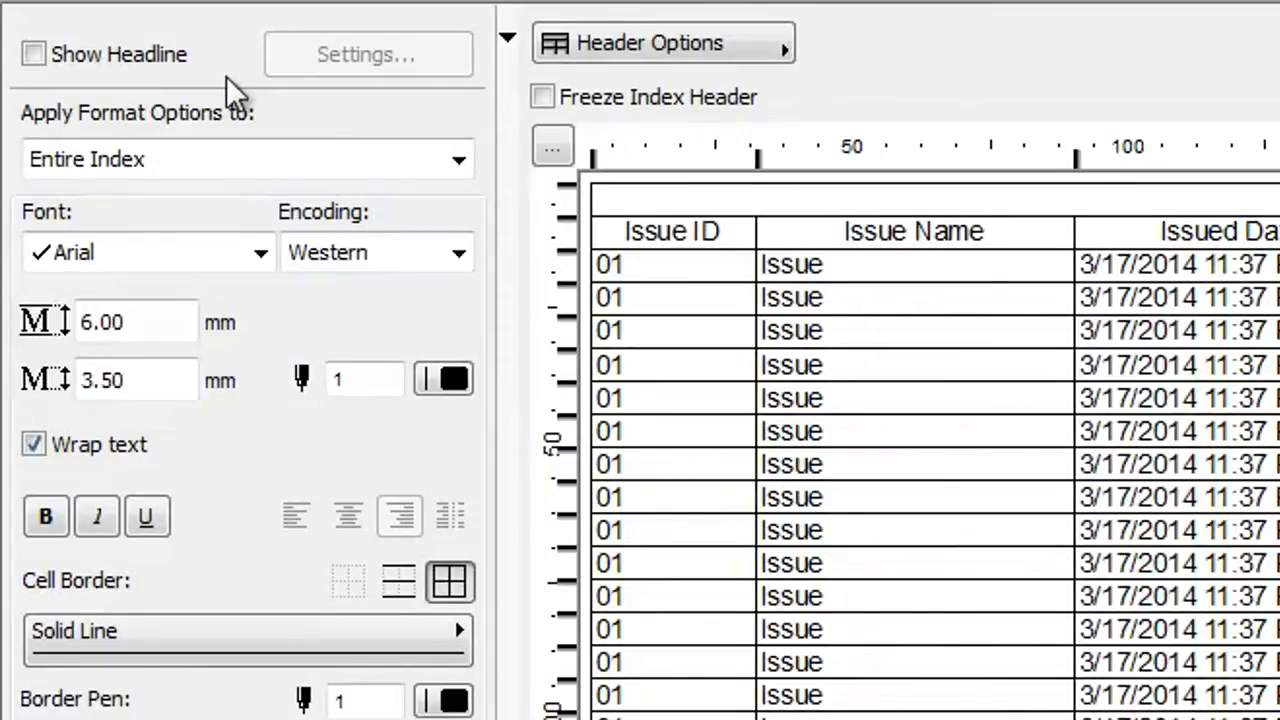
left_click(32, 56)
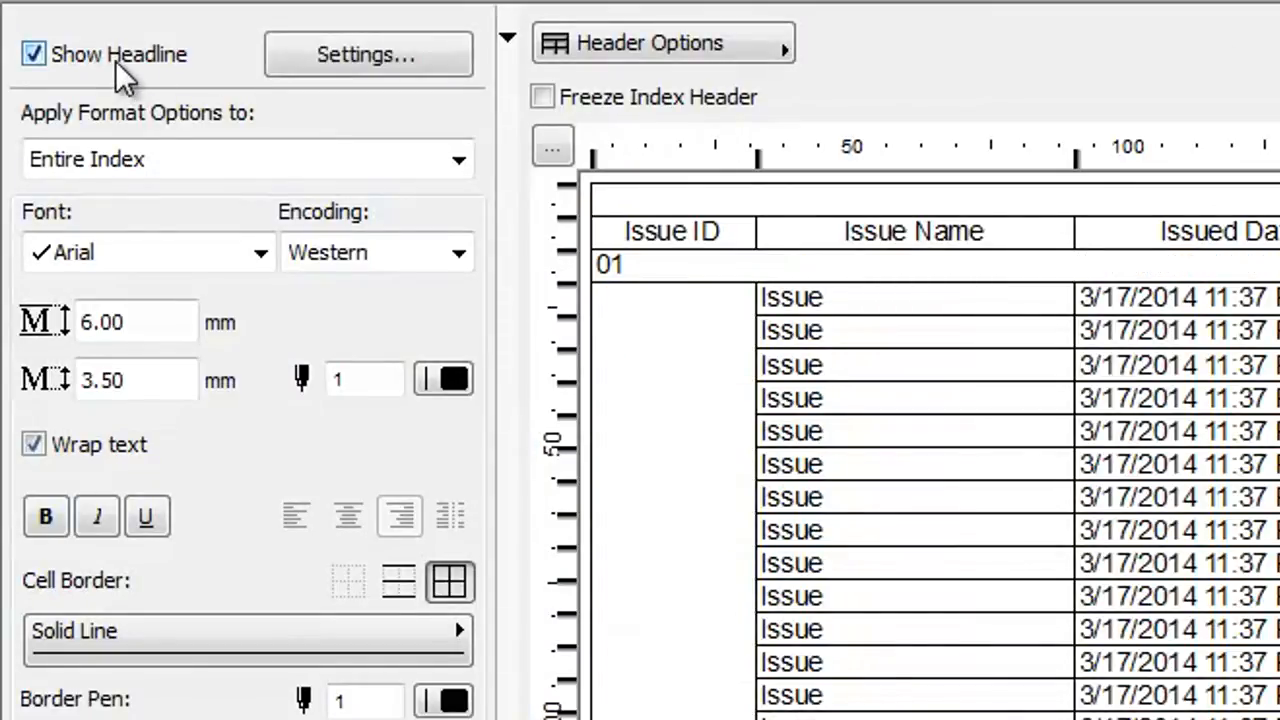
left_click(368, 54)
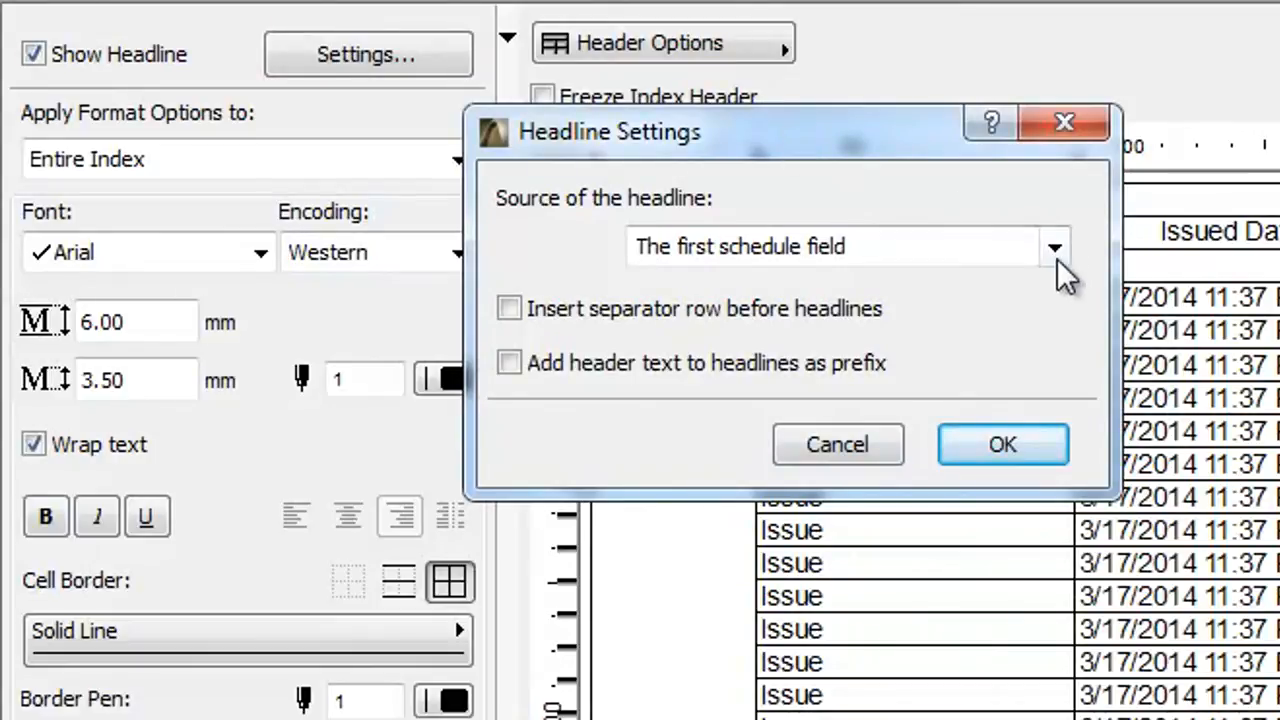
left_click(1056, 248)
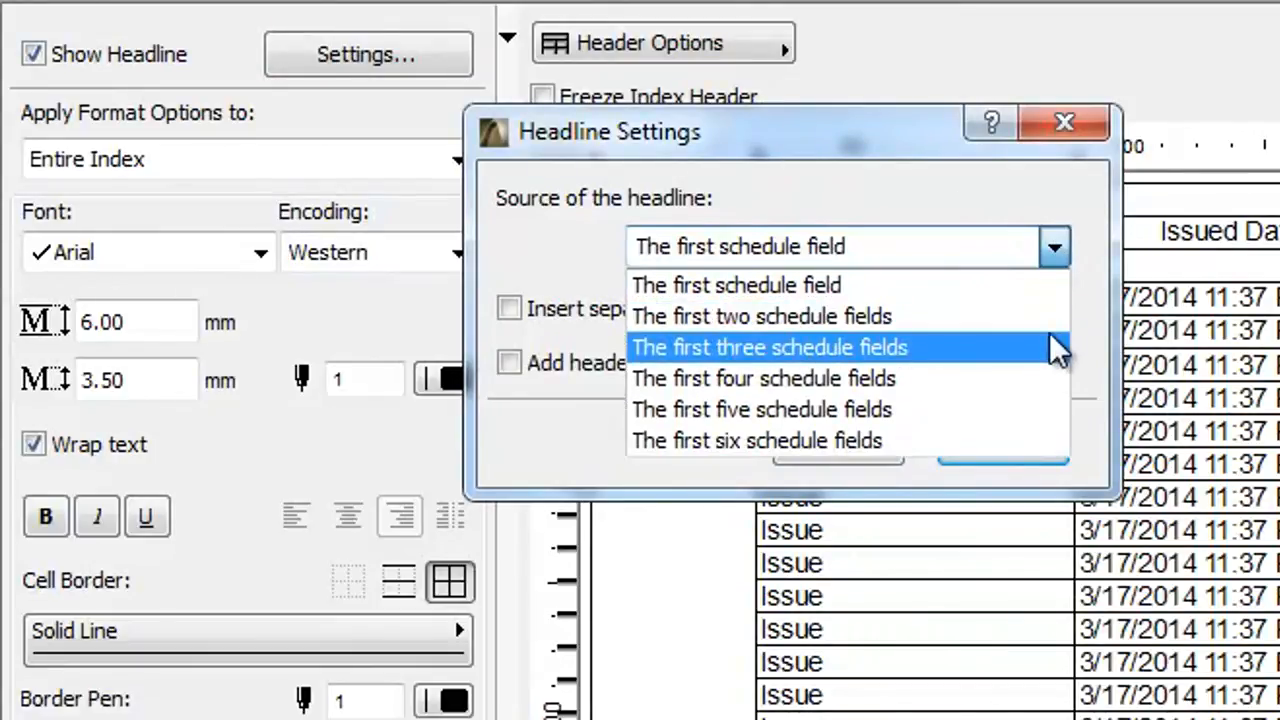
left_click(768, 348)
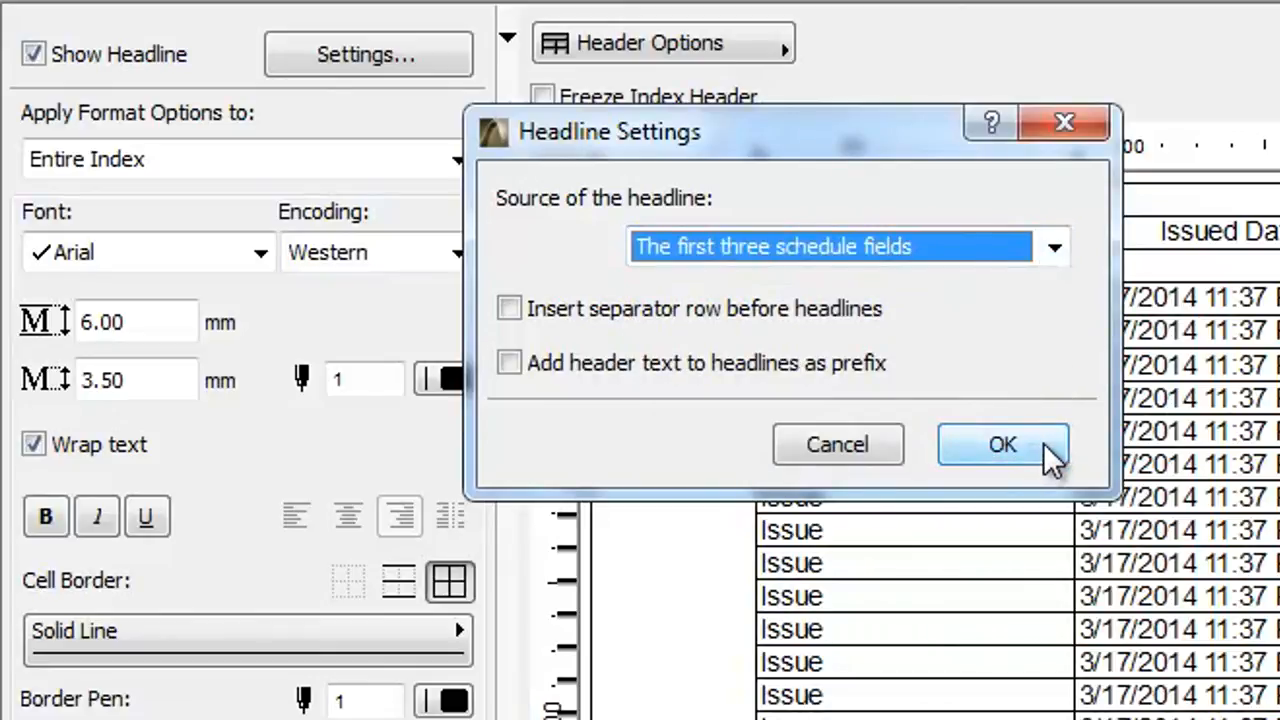
left_click(1002, 444)
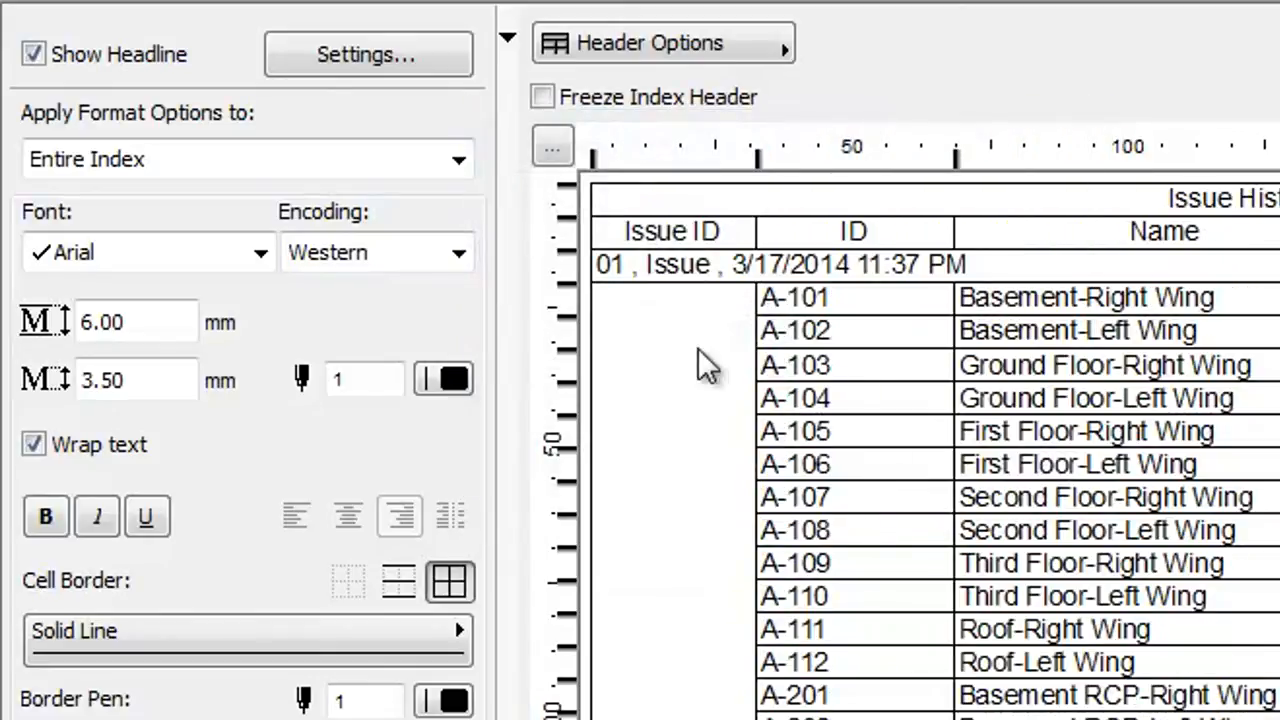
mouse_move(760, 300)
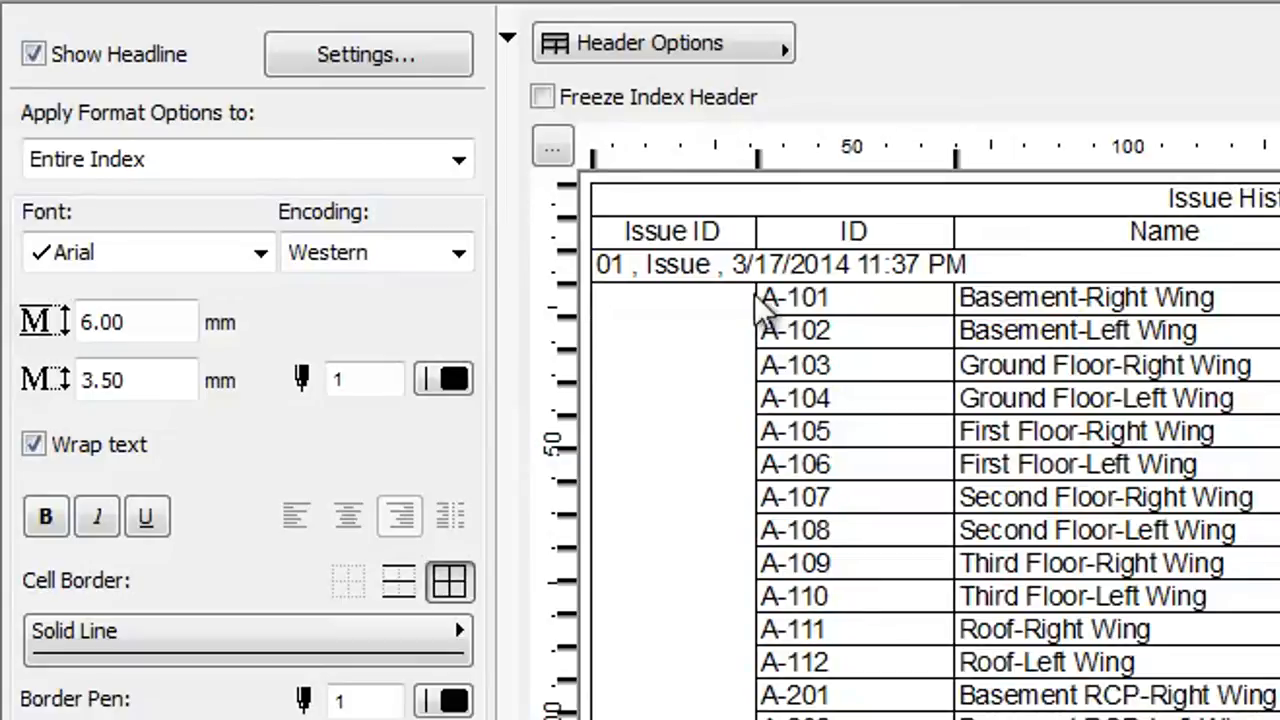
mouse_move(994, 296)
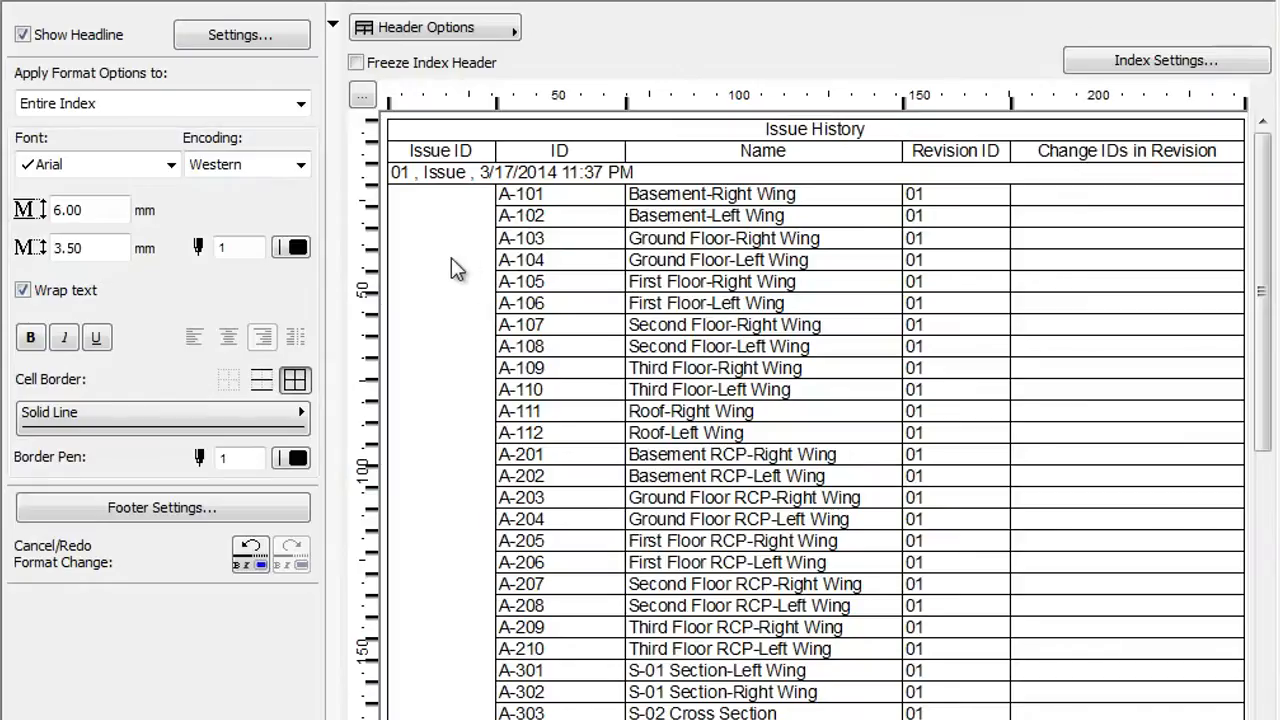
mouse_move(464, 160)
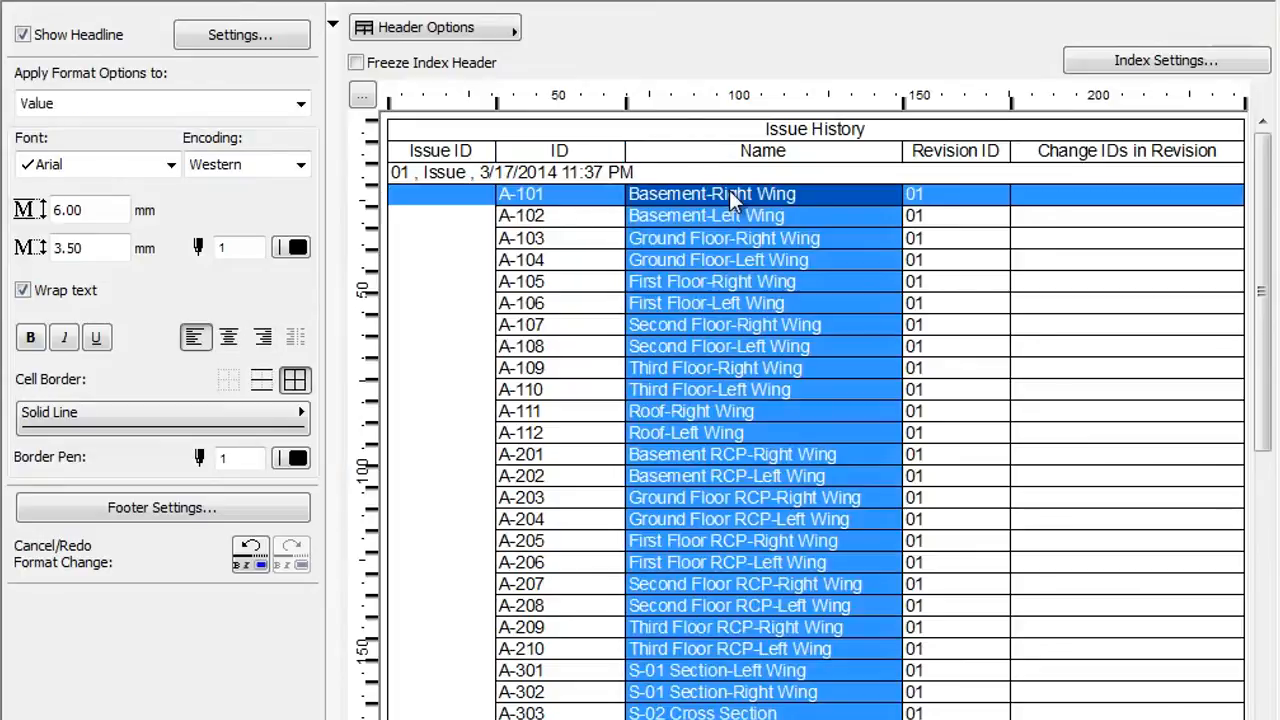
left_click(956, 194)
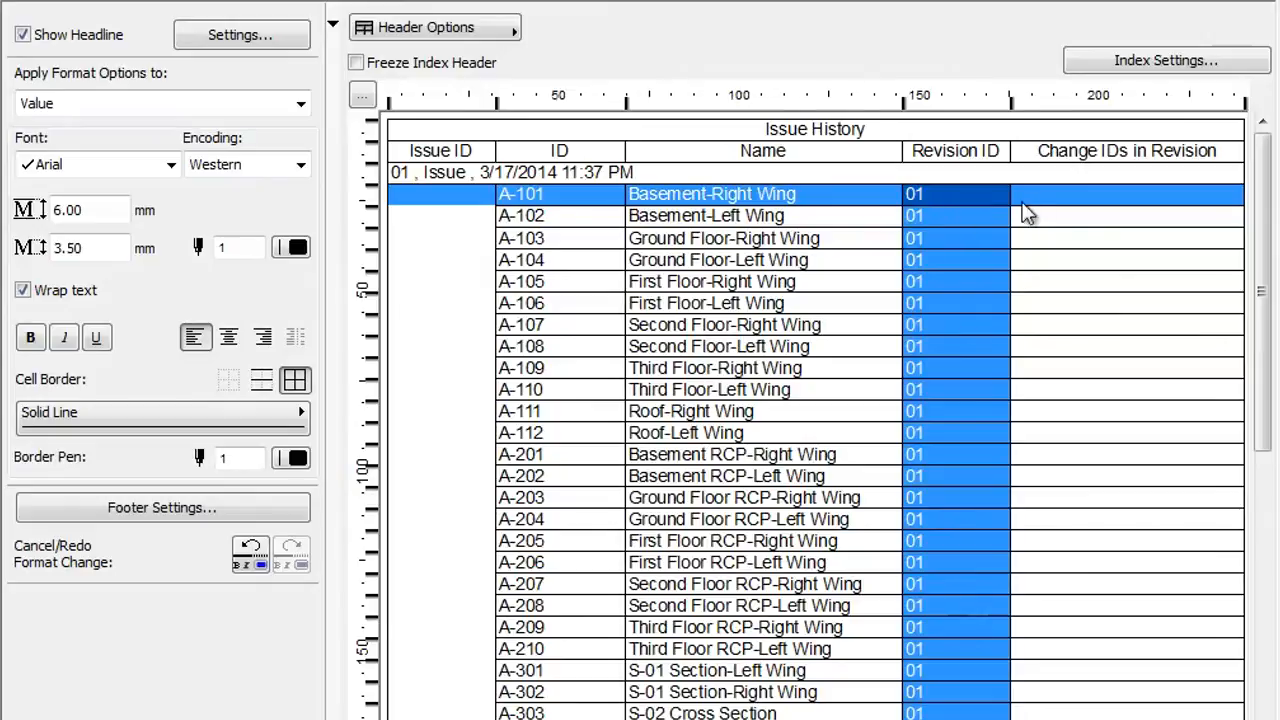
left_click(1128, 194)
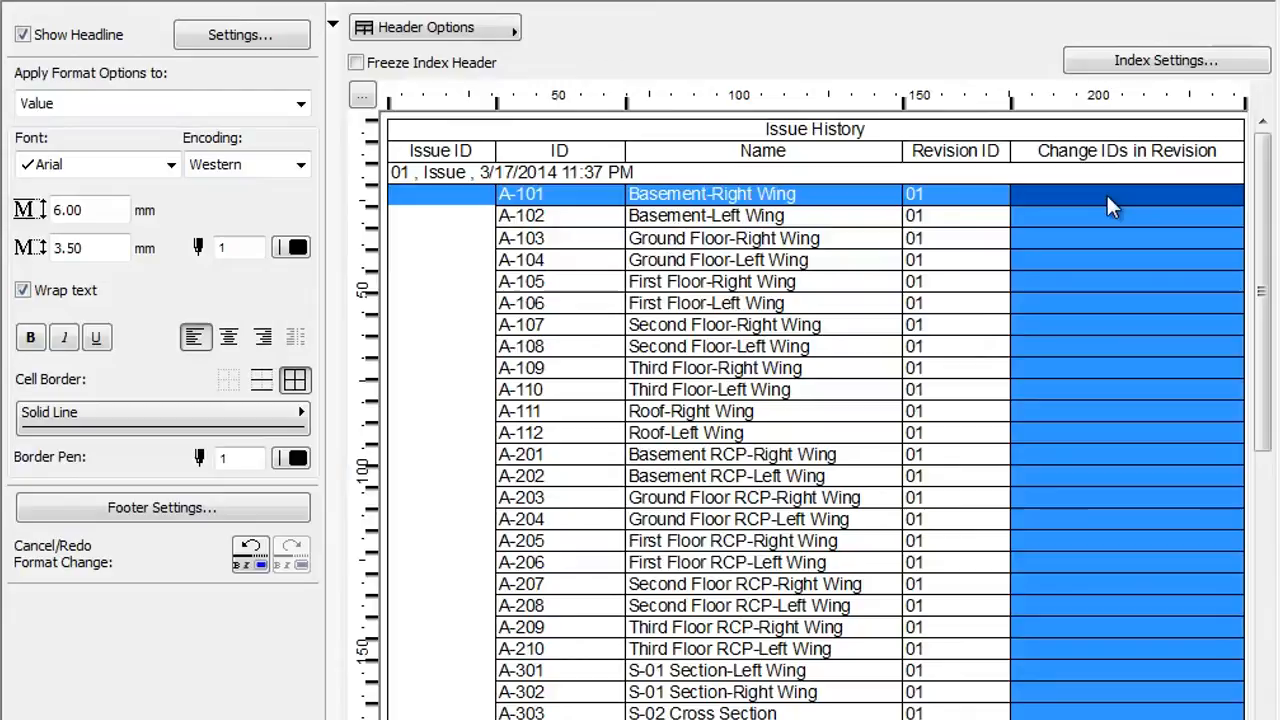
mouse_move(1220, 200)
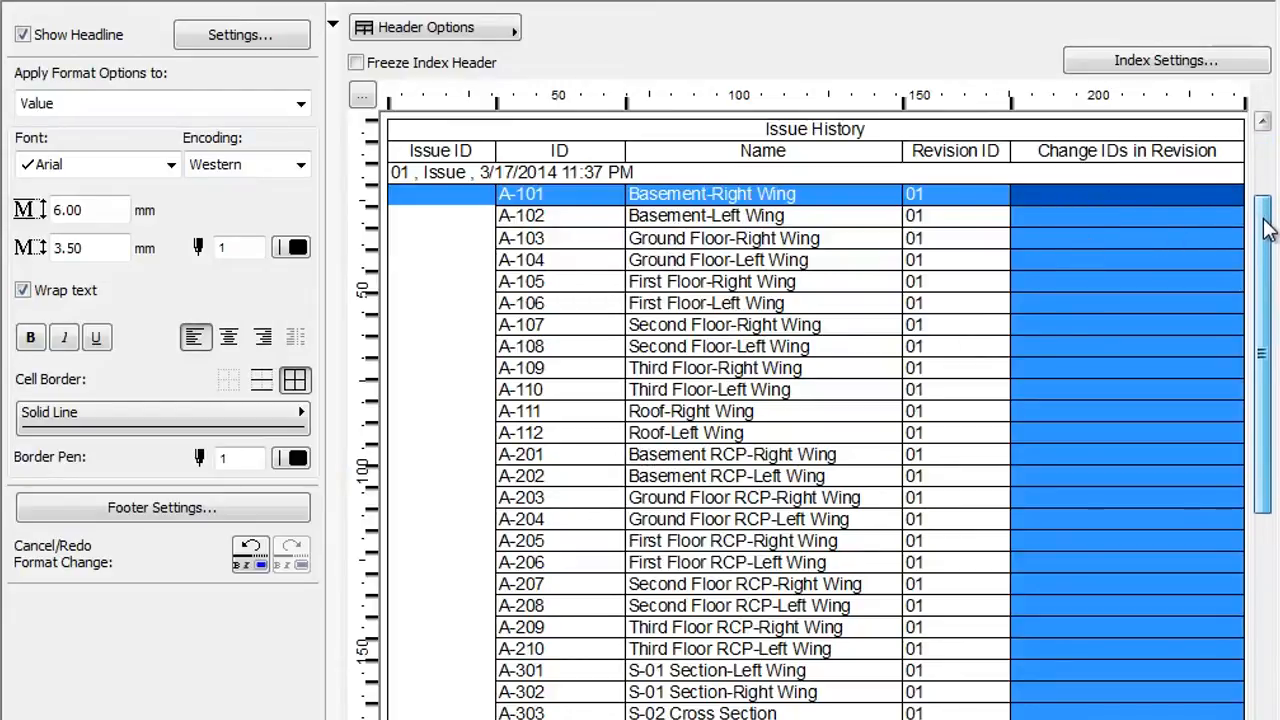
scroll("down", 3)
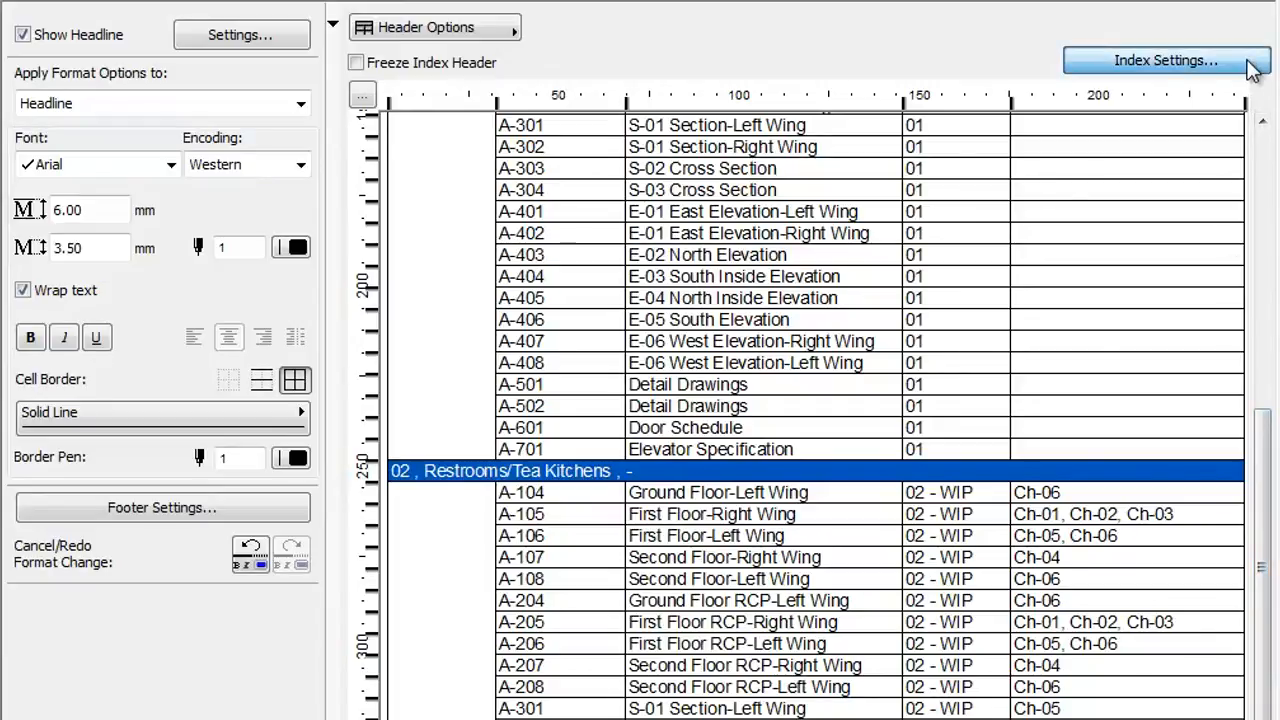
- Set the index criterion to Most Recent = On so only the latest issue's layouts are listed
left_click(1164, 58)
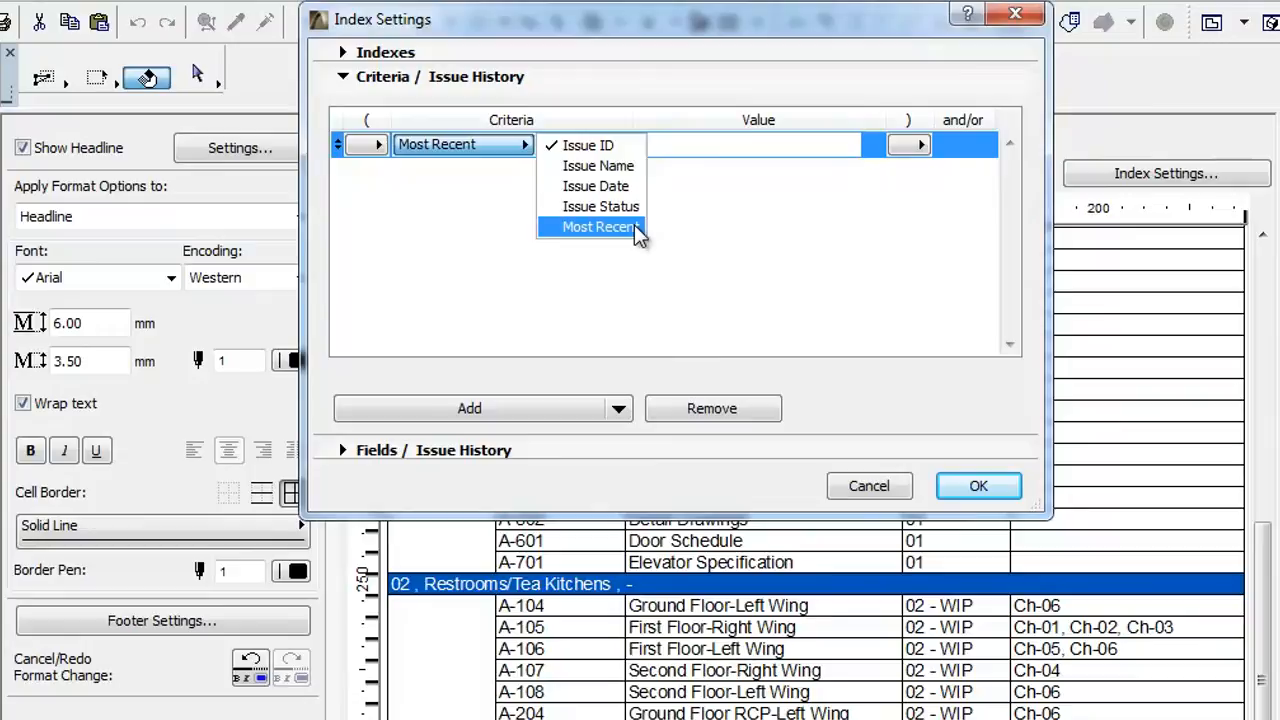
left_click(596, 226)
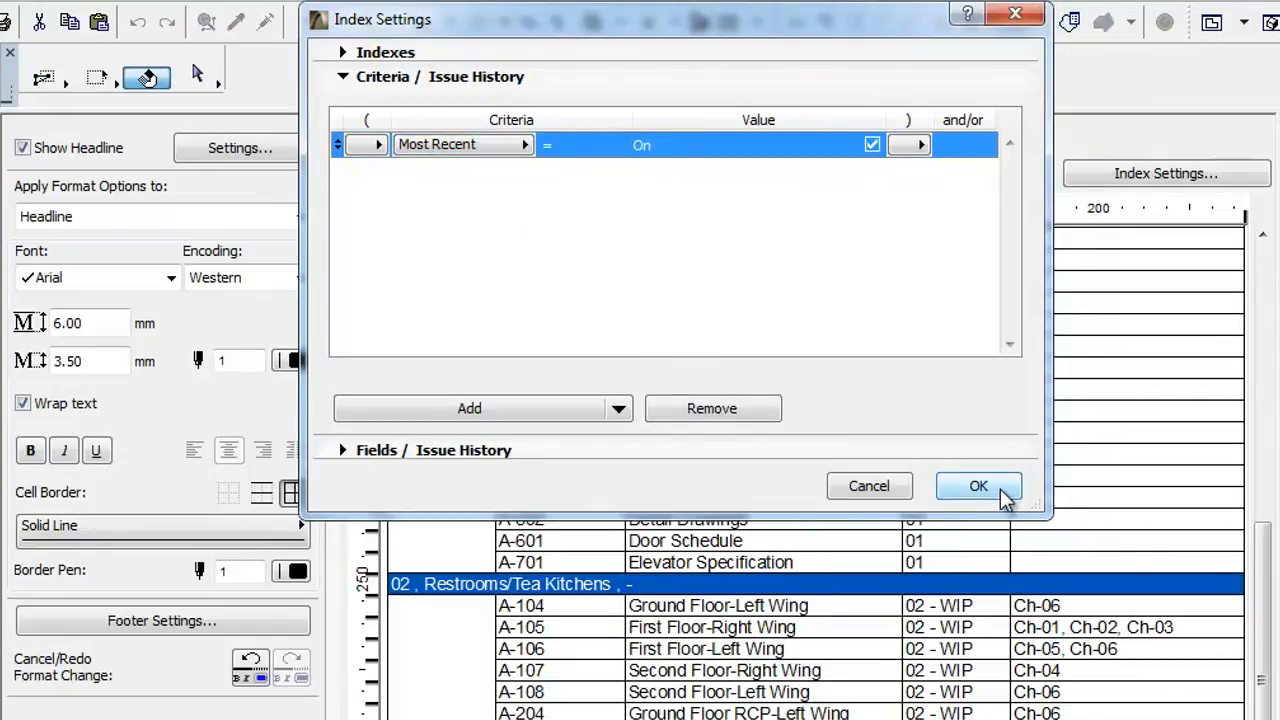
left_click(978, 486)
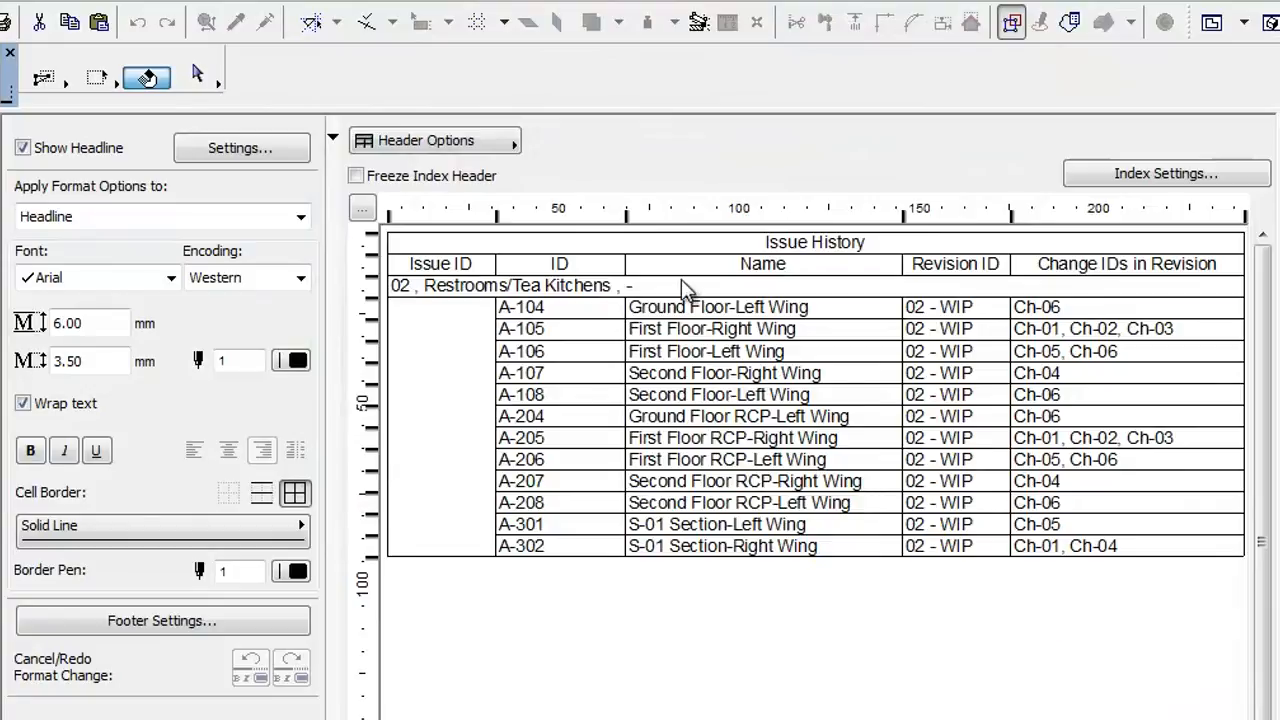
left_click(516, 284)
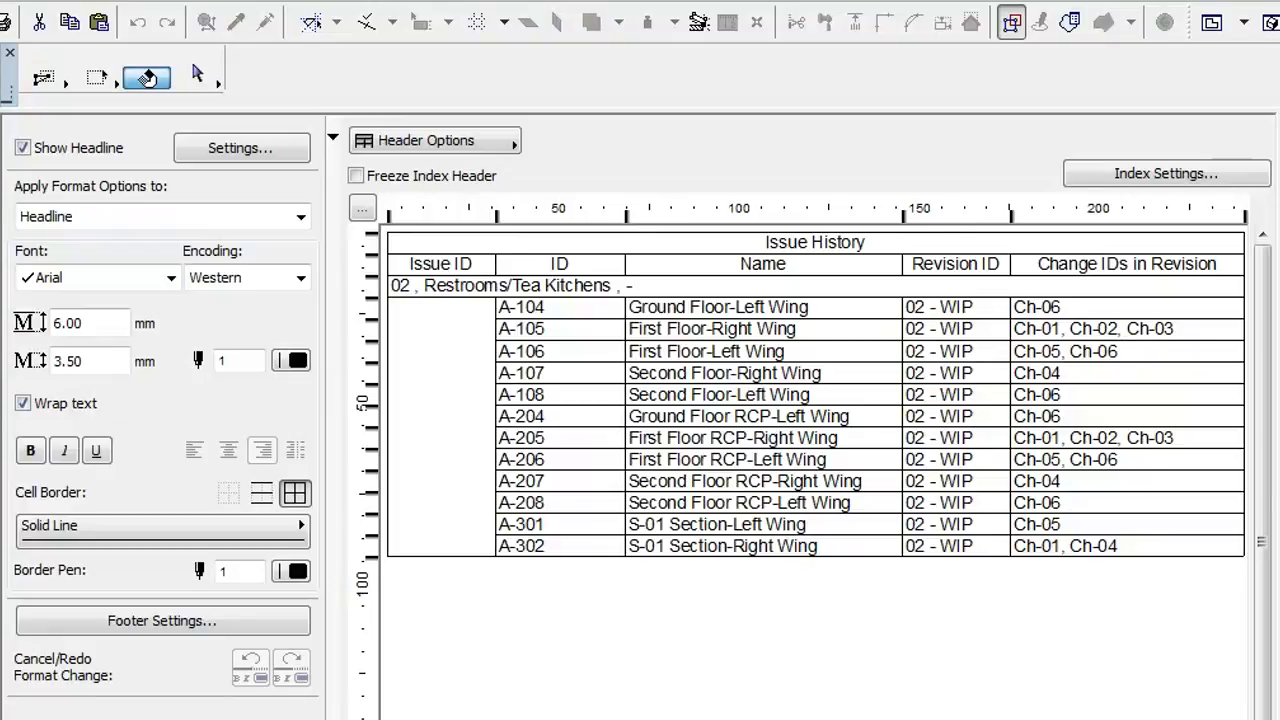
- Add an Approved by field to the issue scheme and set it to 'John Smith' for issue 02
left_click(560, 508)
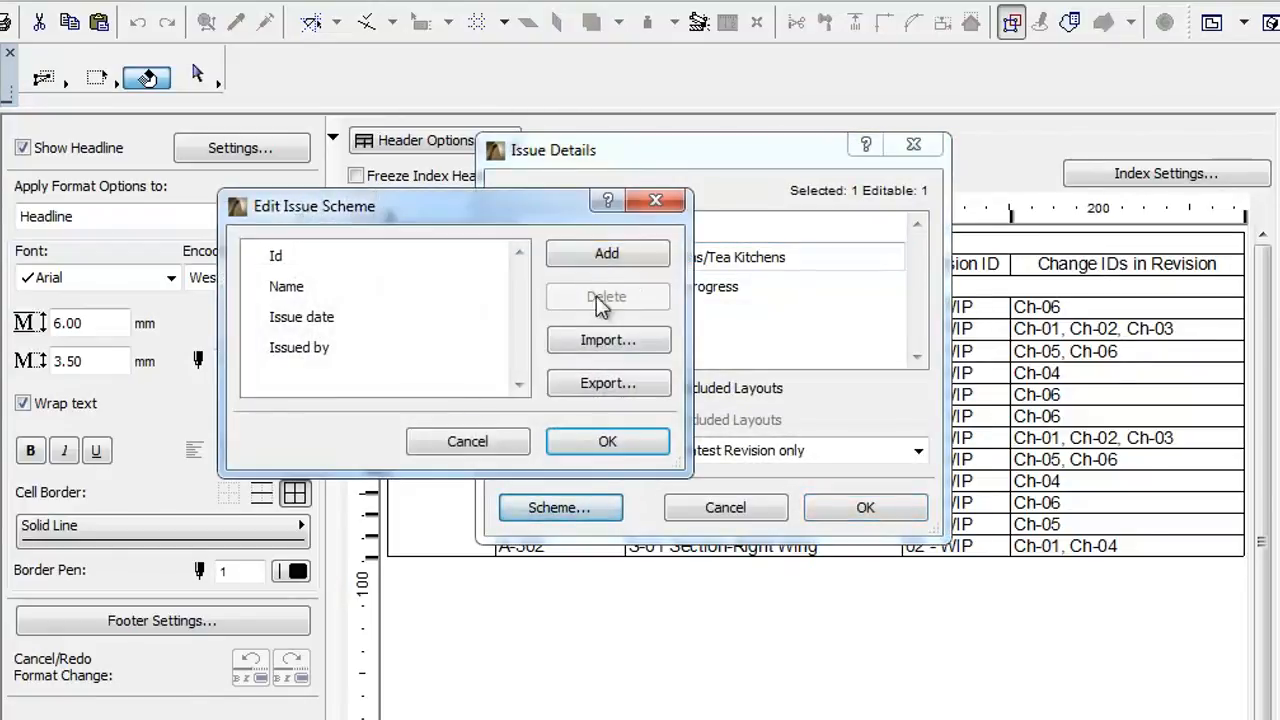
left_click(608, 252)
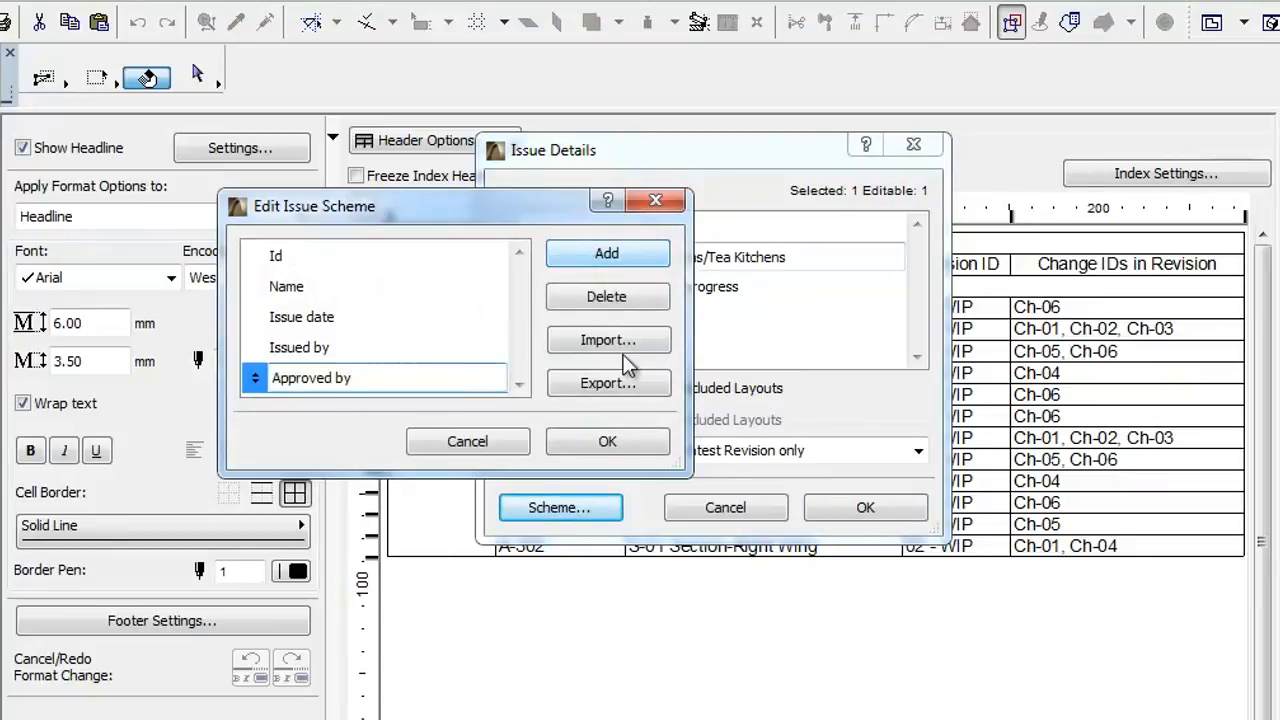
left_click(608, 442)
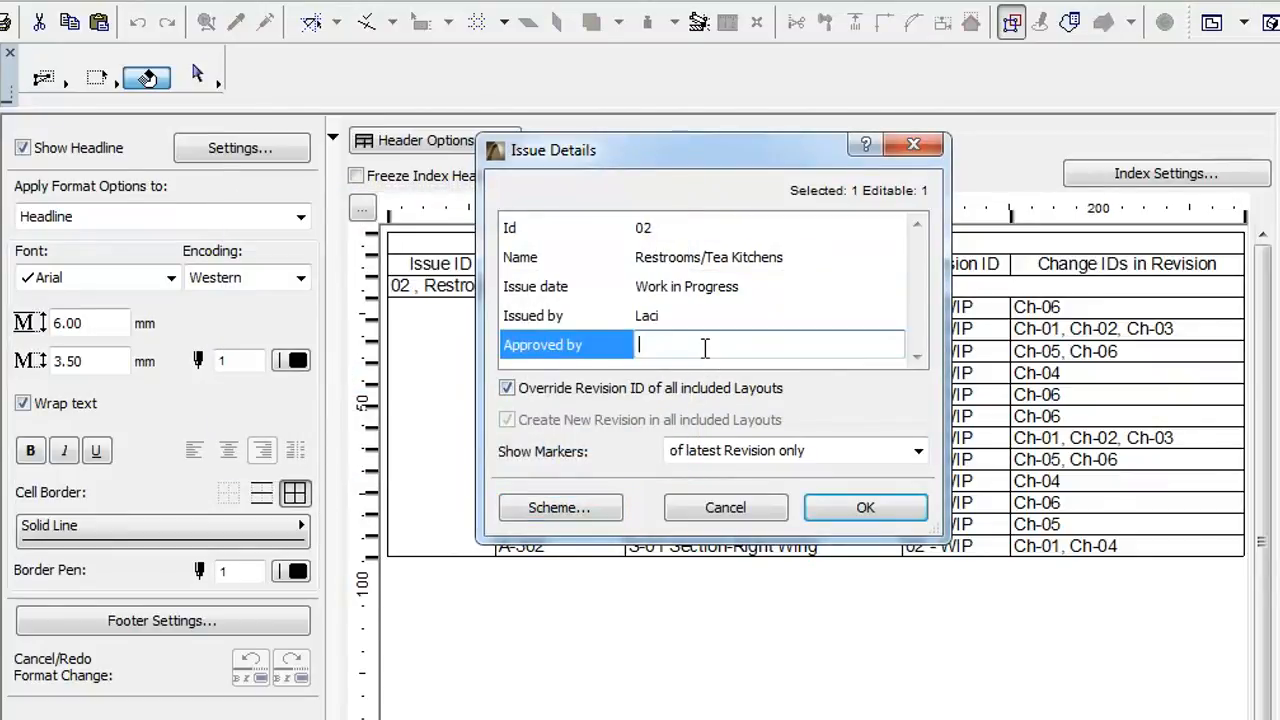
type("John Smith")
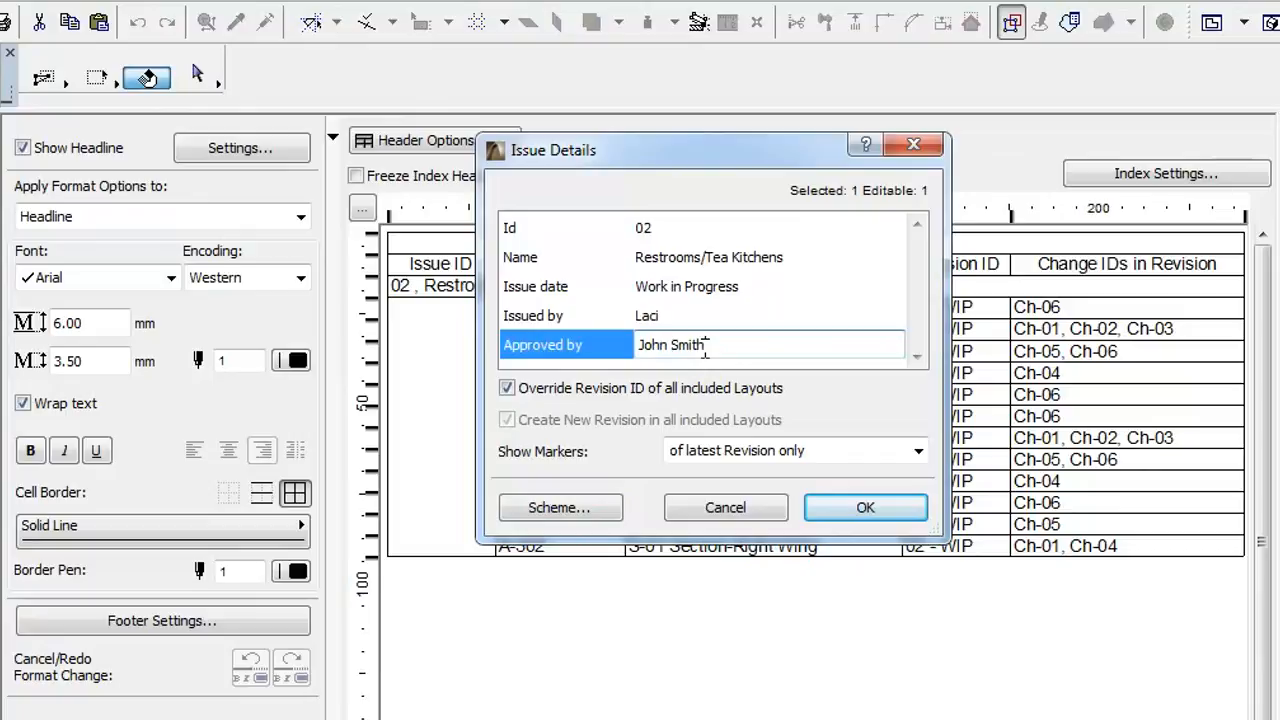
left_click(864, 508)
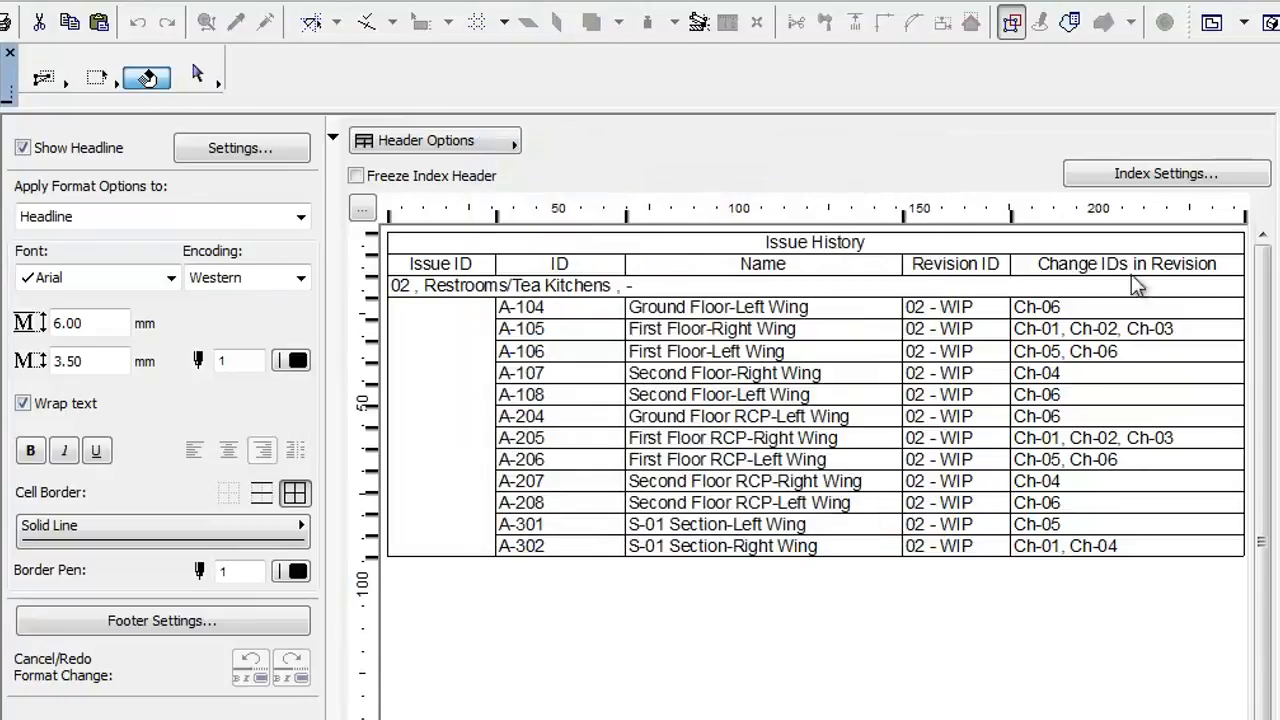
- Reopen Index Settings, add then remove an extra criterion row in Criteria
left_click(1166, 172)
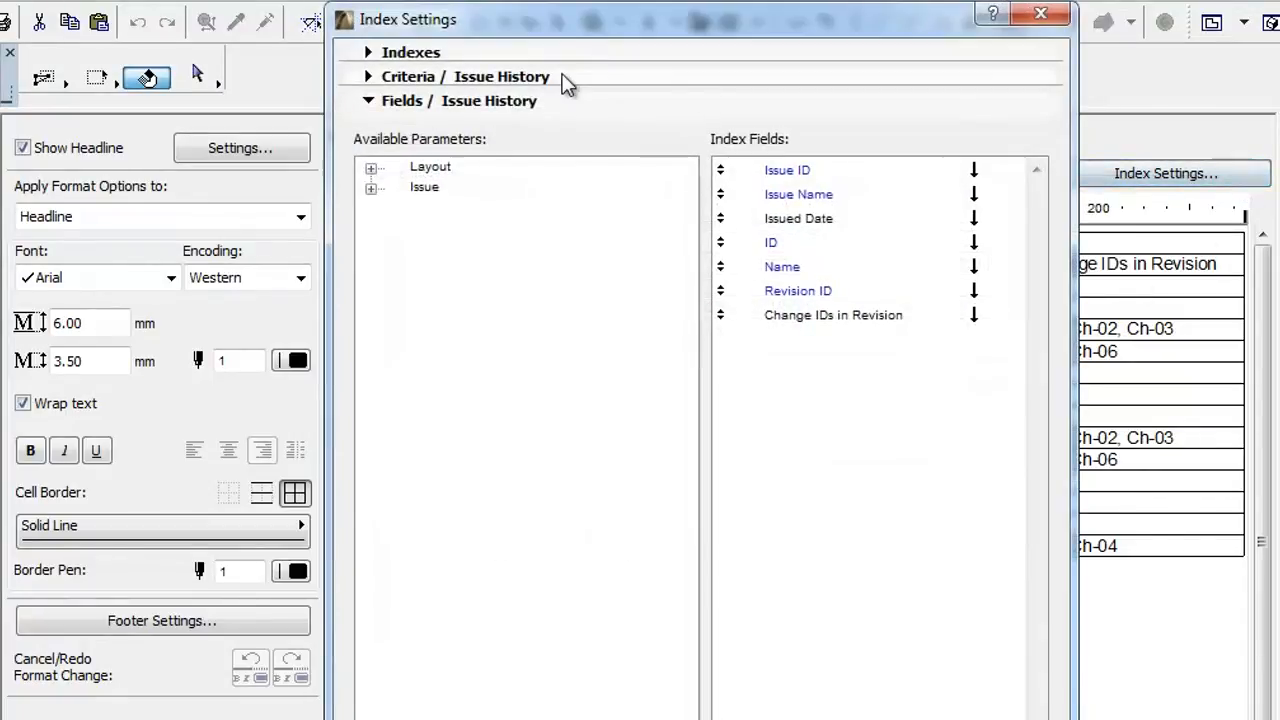
left_click(460, 76)
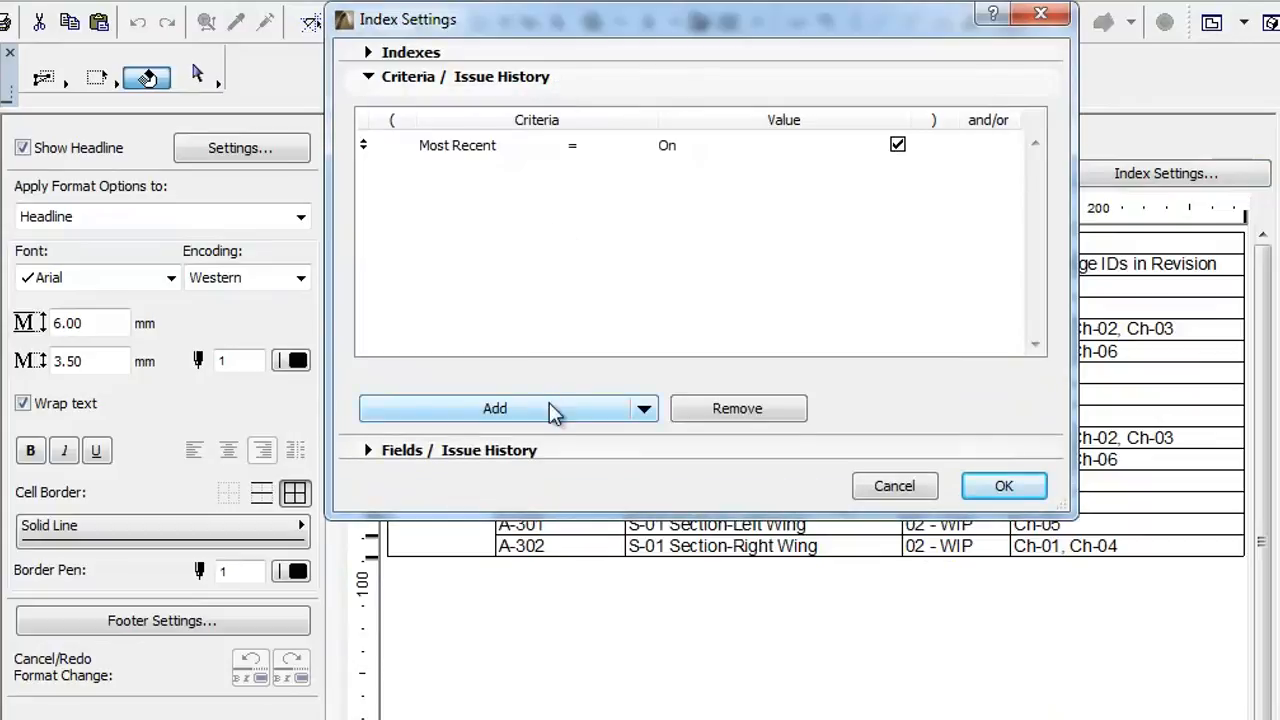
left_click(492, 408)
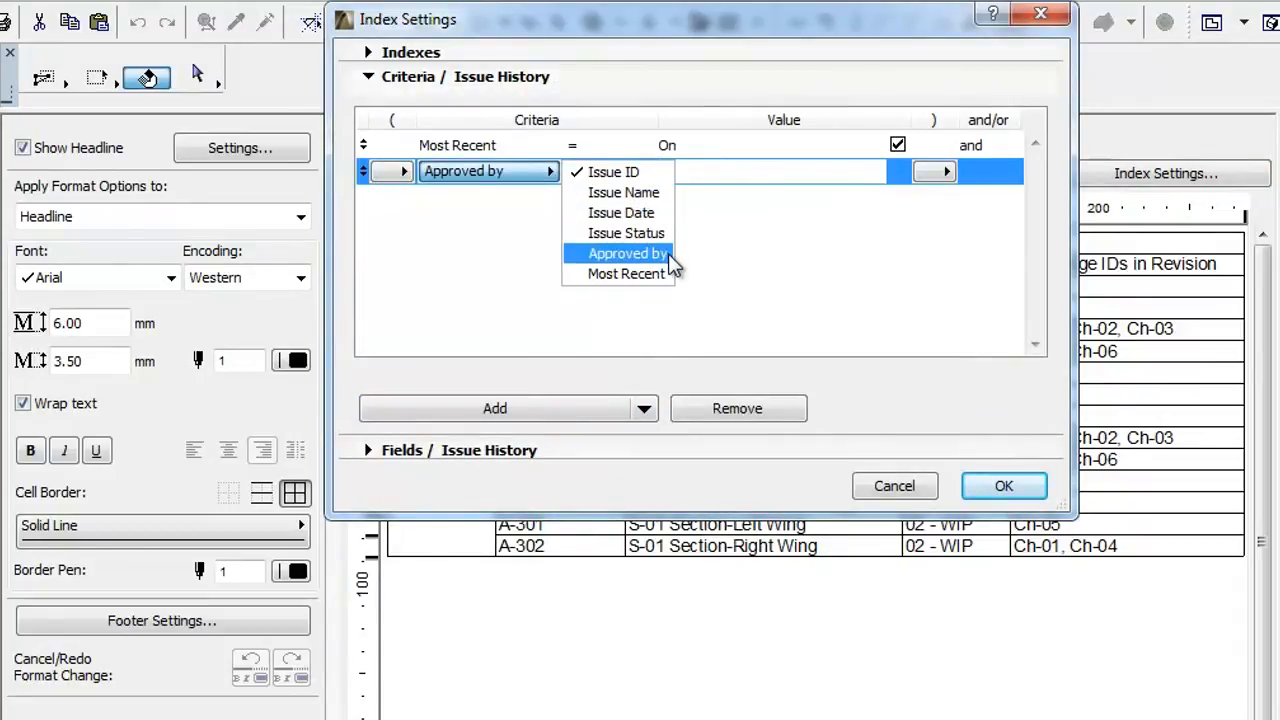
left_click(596, 172)
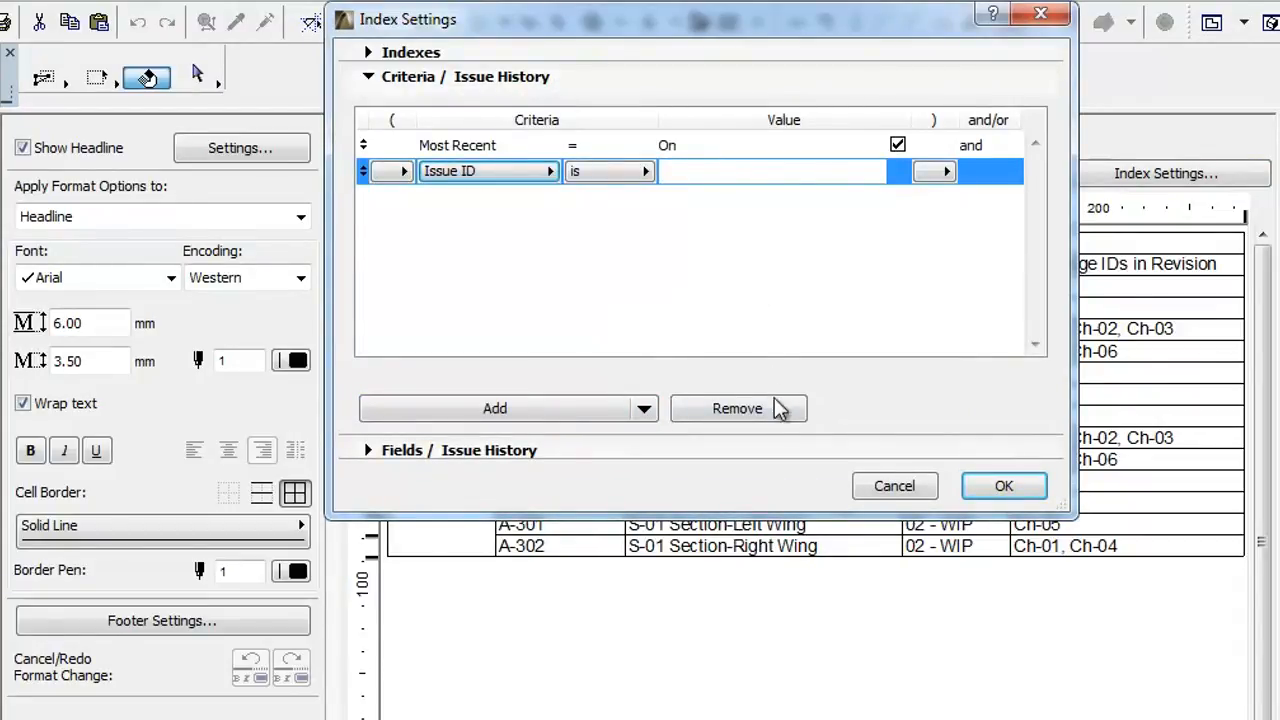
left_click(366, 76)
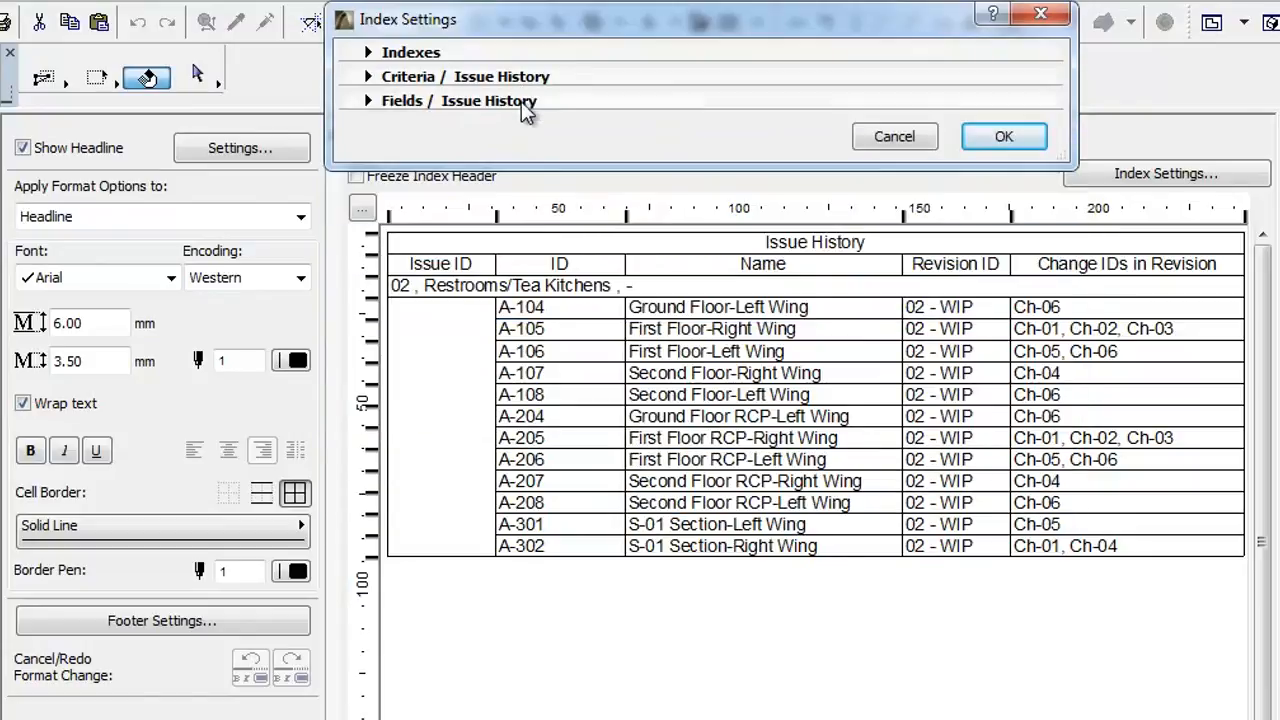
- Add Issue > Approved by as an index column and collapse Format Options to view the full index
left_click(368, 100)
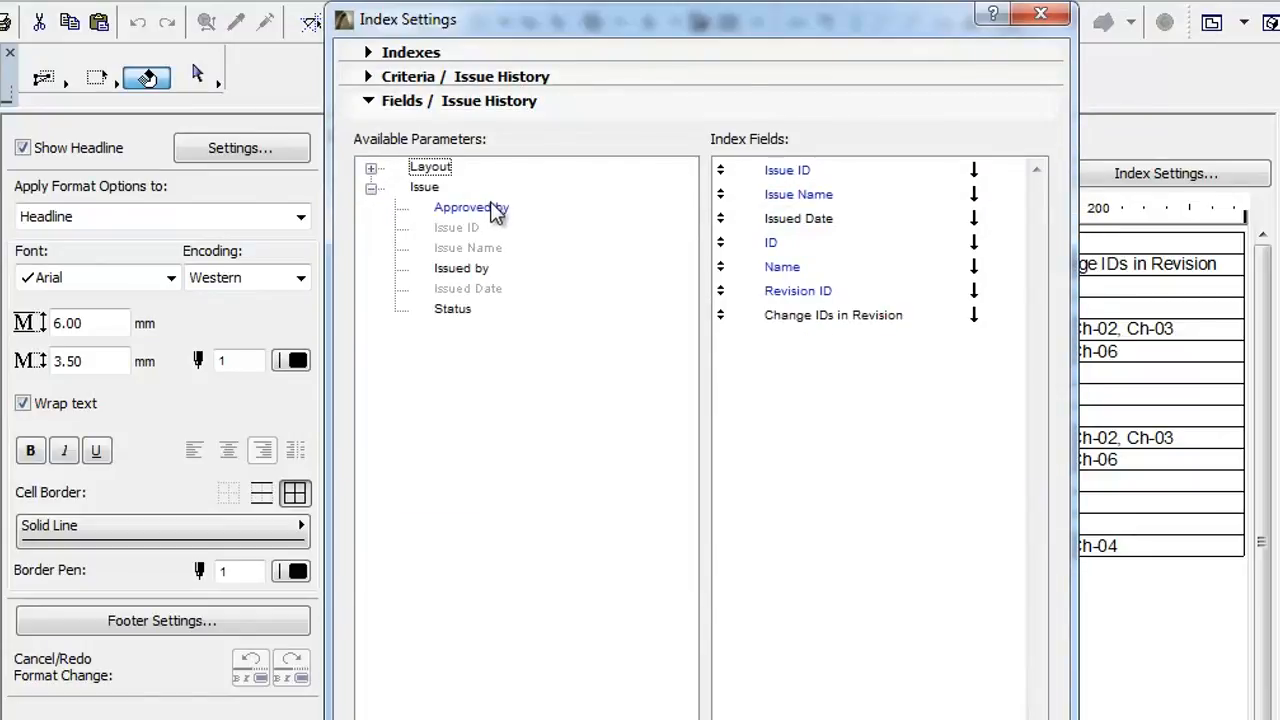
left_click(472, 206)
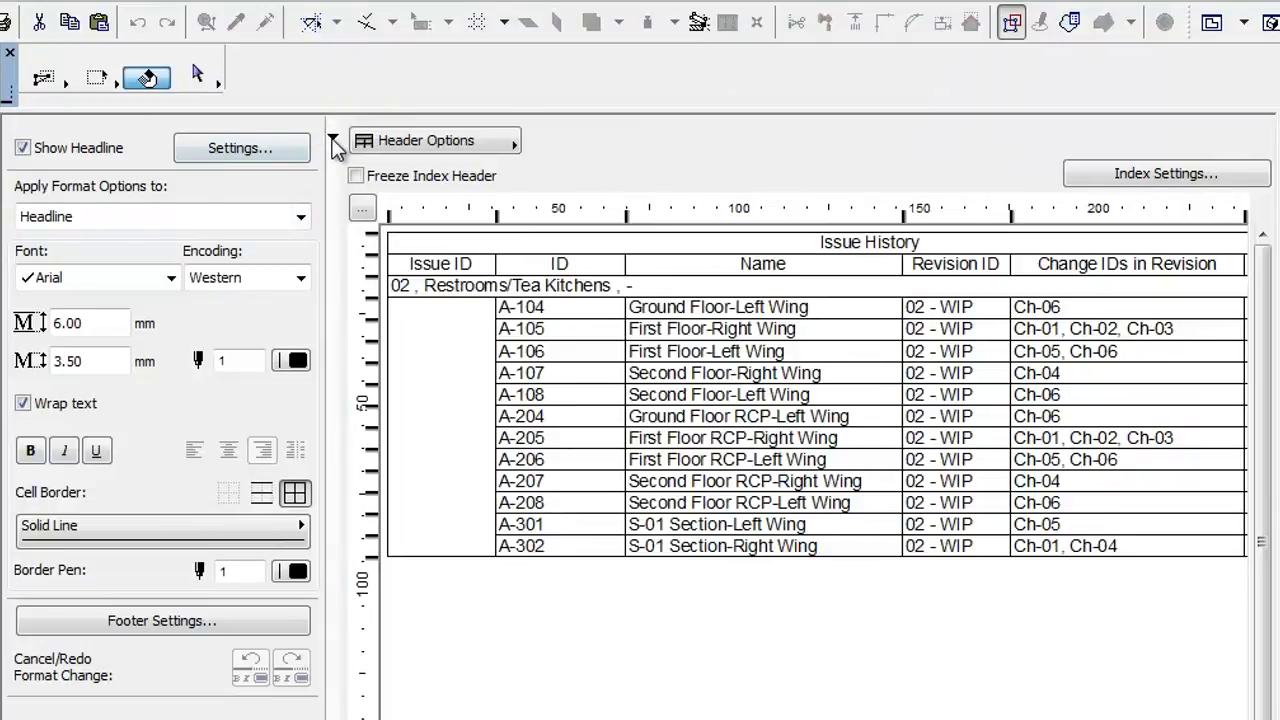
left_click(332, 140)
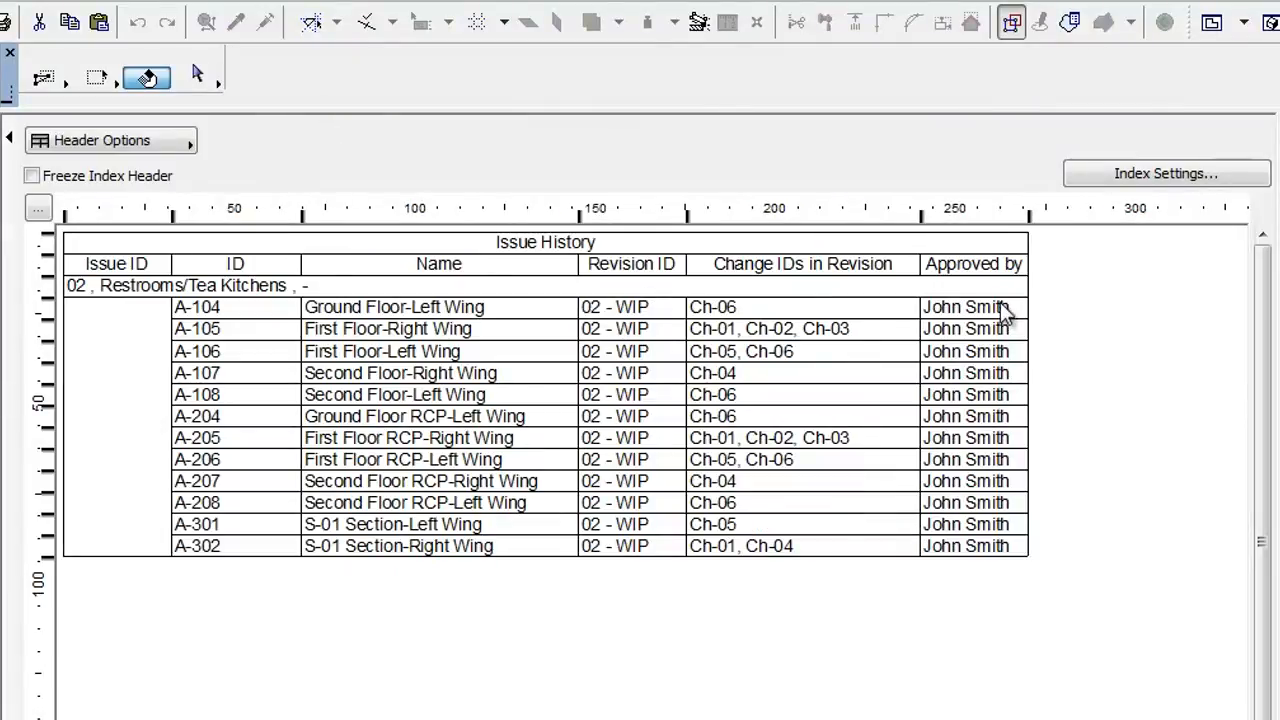